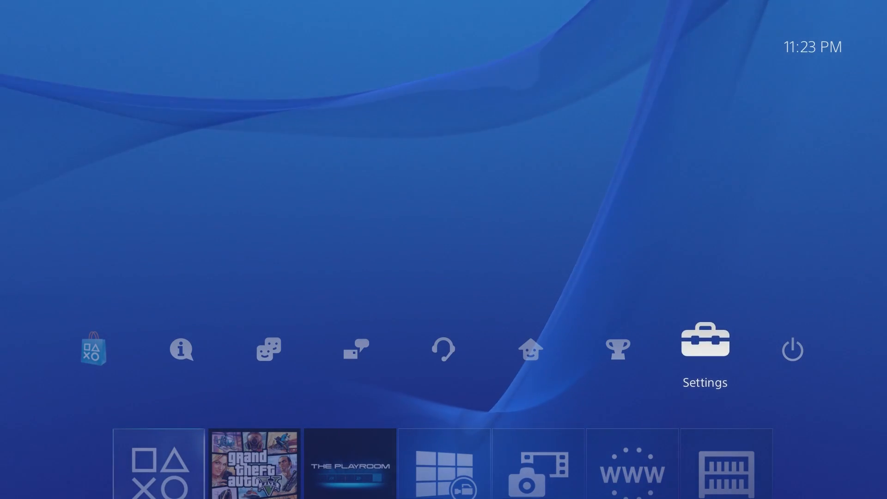
Enter Settings from the home screen, glance into System and return to the Settings list.
{"action": "left_click", "coordinate": [704, 340]}
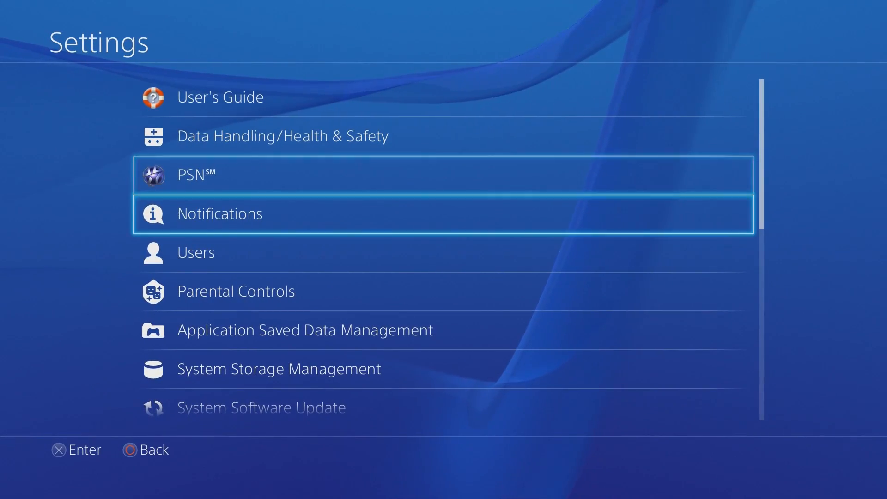
{"action": "scroll", "scroll_direction": "down", "scroll_amount": 3}
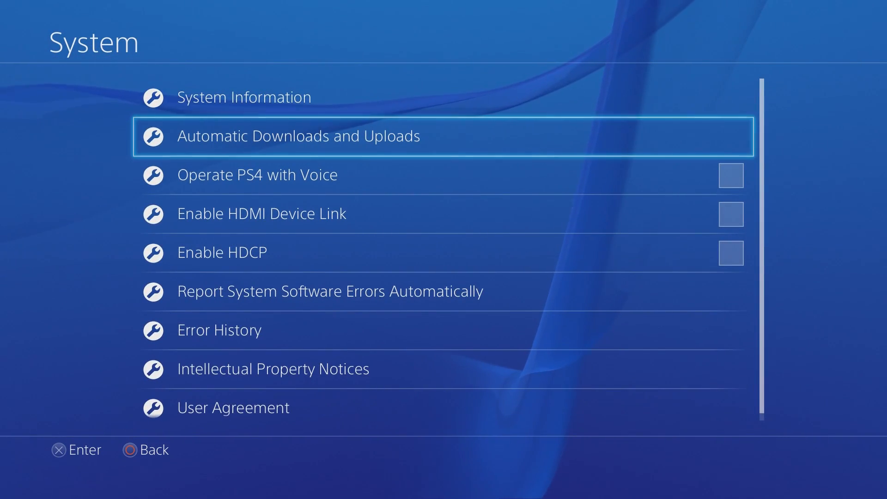
{"action": "left_click", "coordinate": [298, 136]}
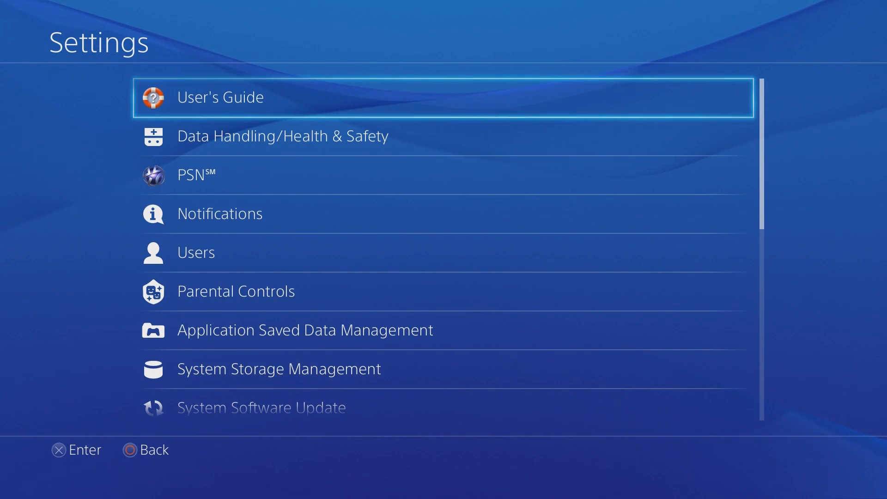
Go into Network and view the console's connection status.
{"action": "scroll", "scroll_direction": "down", "scroll_amount": 3}
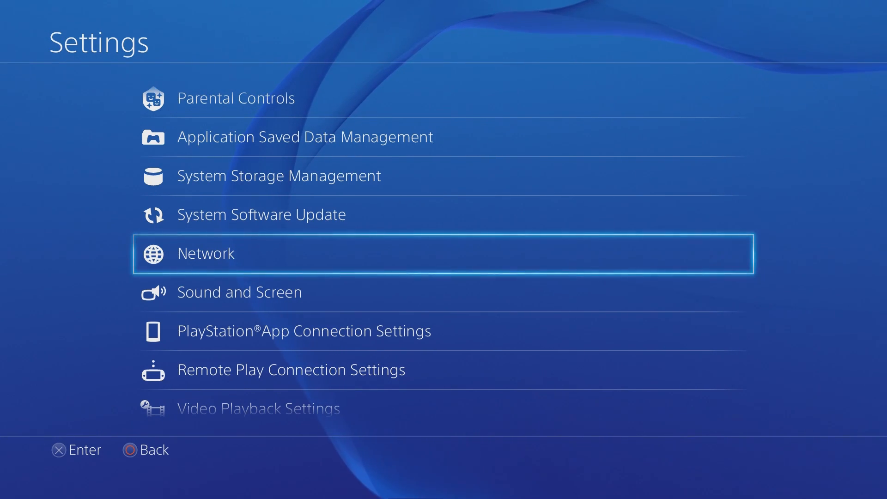
{"action": "left_click", "coordinate": [205, 253]}
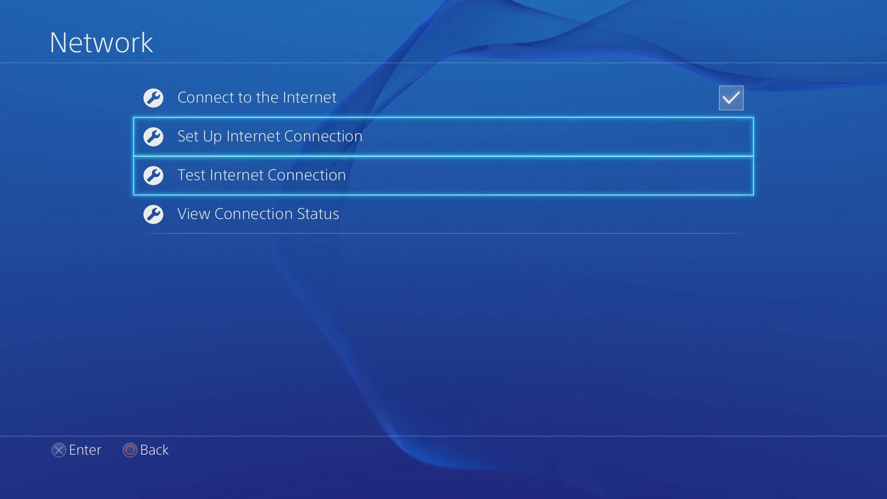
{"action": "left_click", "coordinate": [269, 136]}
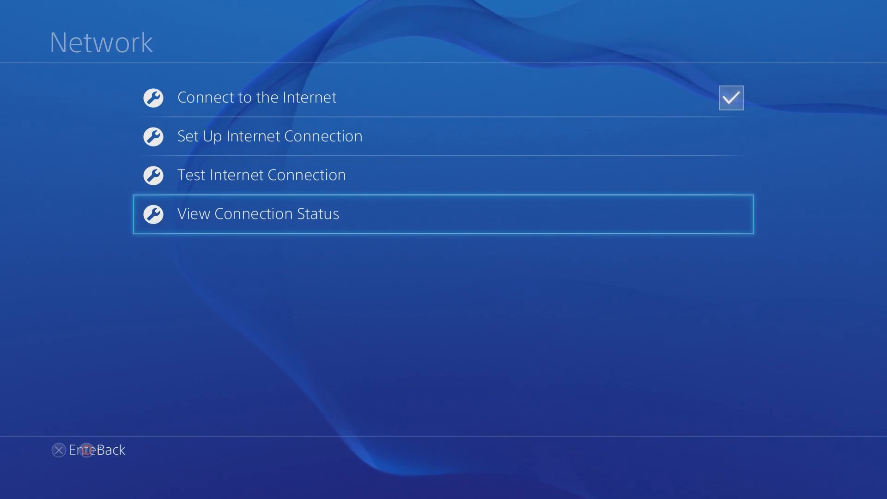
{"action": "left_click", "coordinate": [257, 213]}
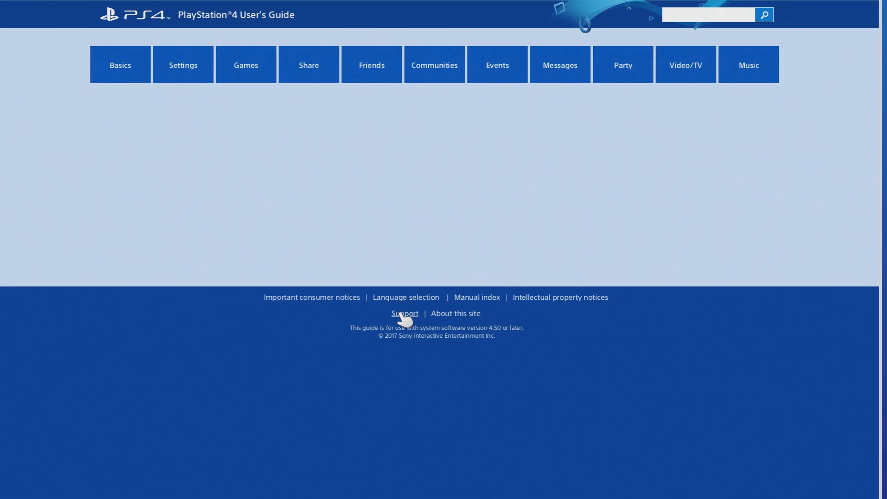
Follow Support to the 'Salesforce disabling TLS 1.0' article and read it to the bottom.
{"action": "left_click", "coordinate": [404, 313]}
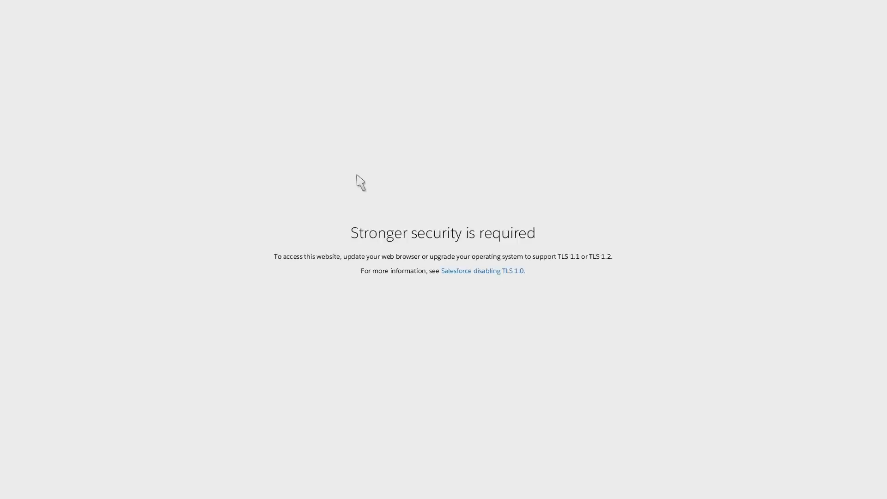
{"action": "mouse_move", "coordinate": [455, 289]}
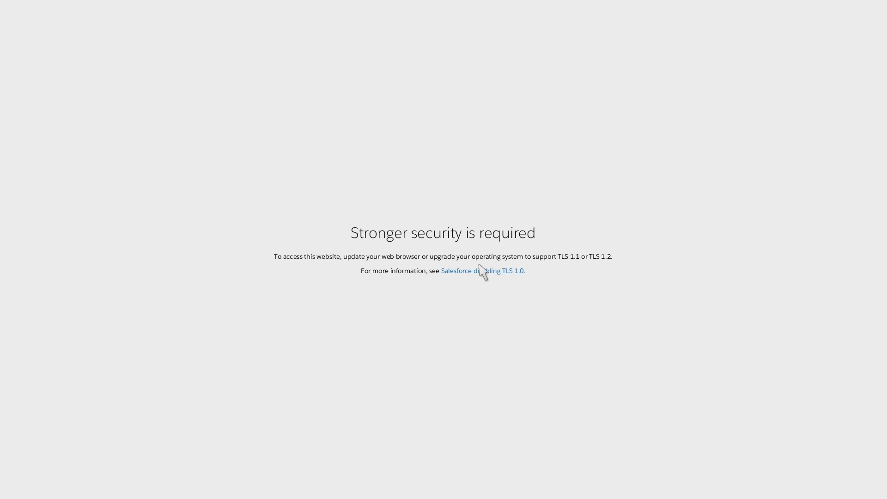
{"action": "left_click", "coordinate": [481, 271]}
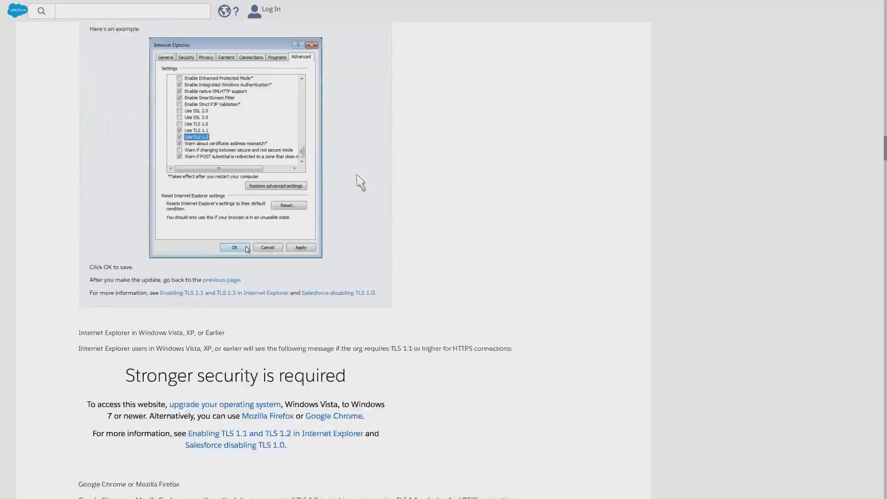
{"action": "scroll", "scroll_direction": "down", "scroll_amount": 3}
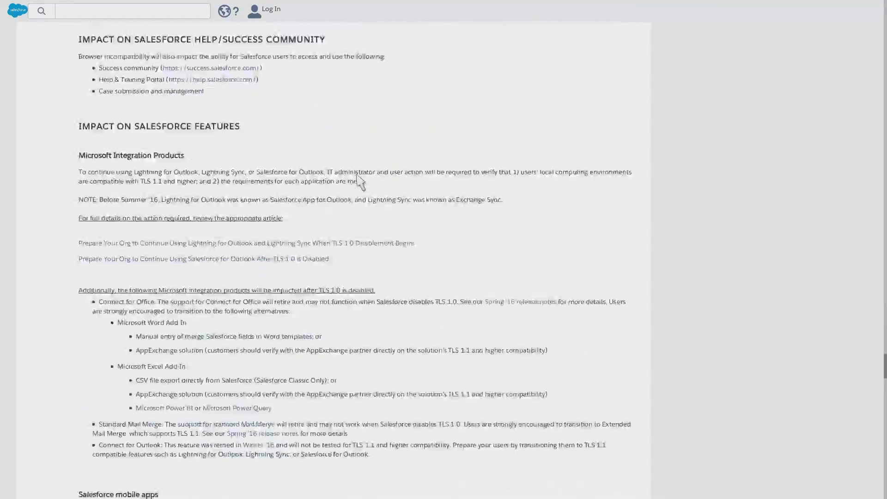
{"action": "scroll", "scroll_direction": "down", "scroll_amount": 3}
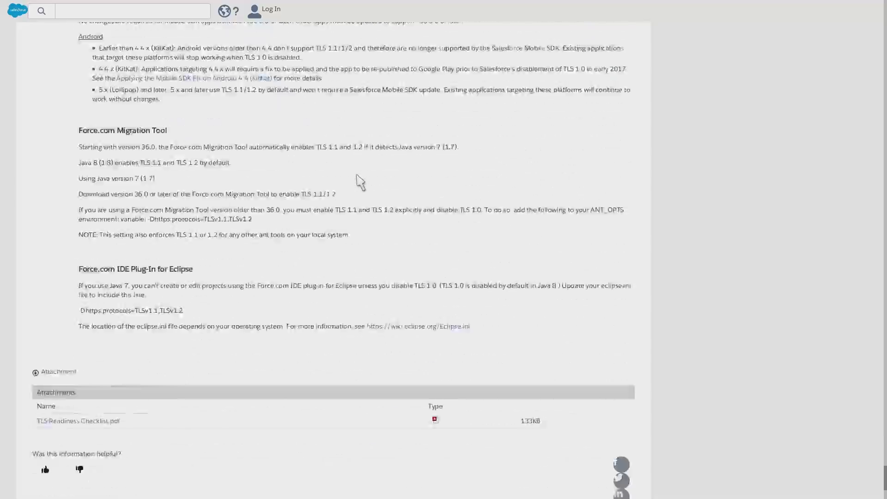
{"action": "scroll", "scroll_direction": "down", "scroll_amount": 3}
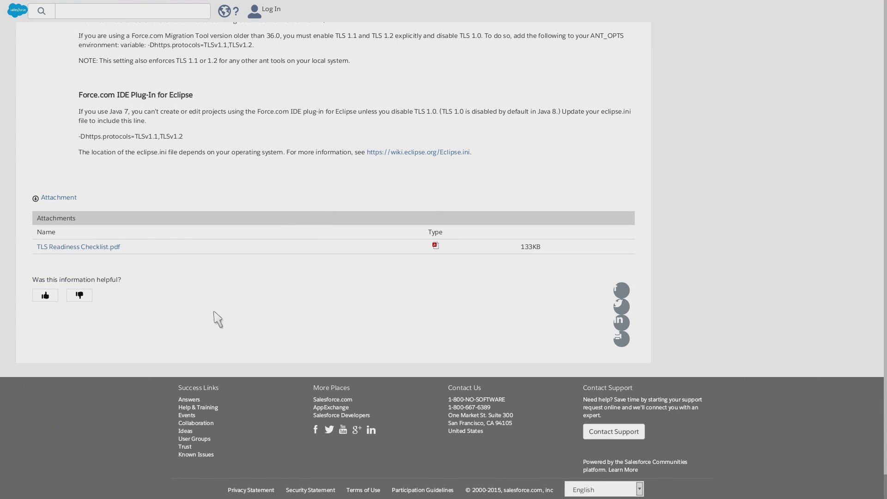
{"action": "mouse_move", "coordinate": [625, 341]}
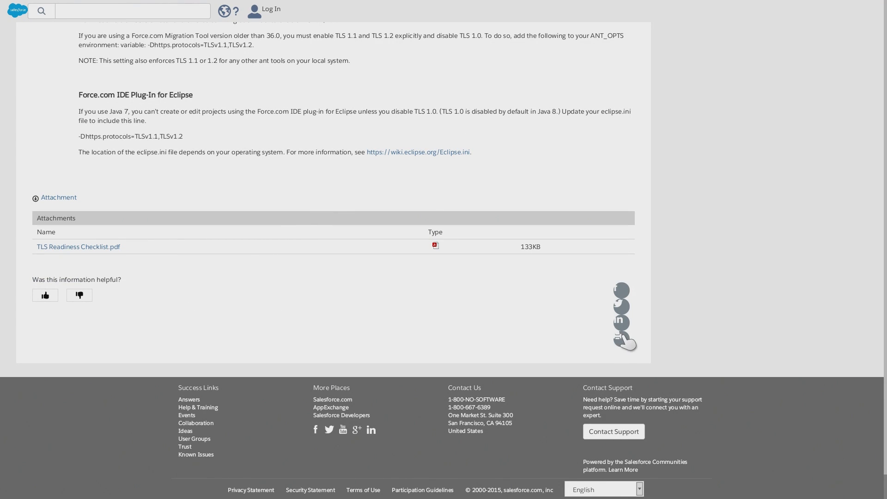
{"action": "mouse_move", "coordinate": [335, 435]}
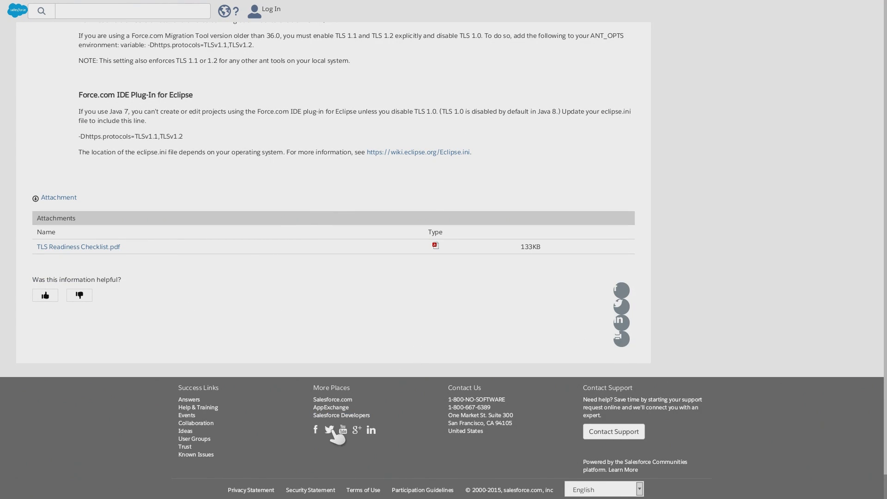
{"action": "mouse_move", "coordinate": [342, 438]}
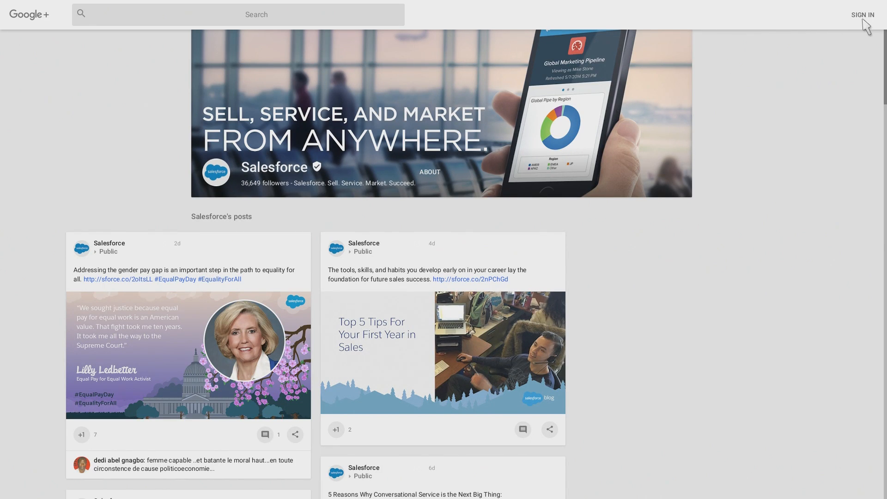
Move from Google sign-in through About Google's footer to the Google search home page.
{"action": "left_click", "coordinate": [862, 15]}
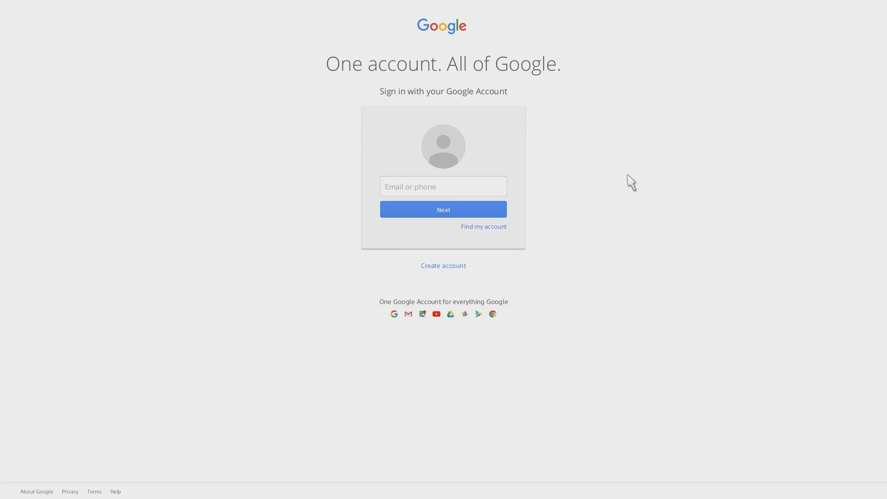
{"action": "mouse_move", "coordinate": [84, 423]}
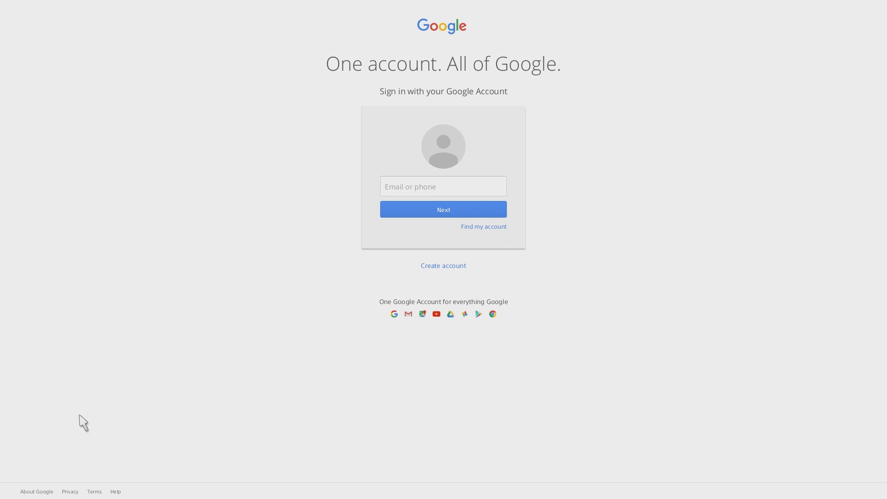
{"action": "mouse_move", "coordinate": [36, 498]}
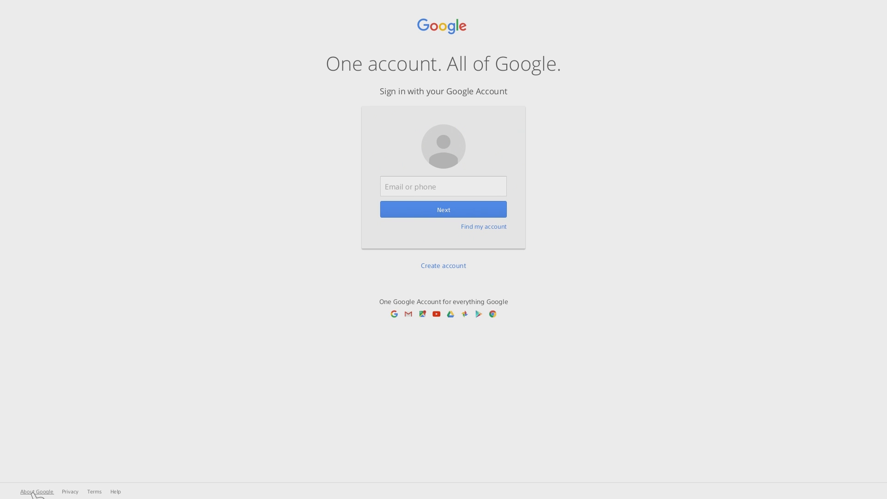
{"action": "left_click", "coordinate": [36, 498]}
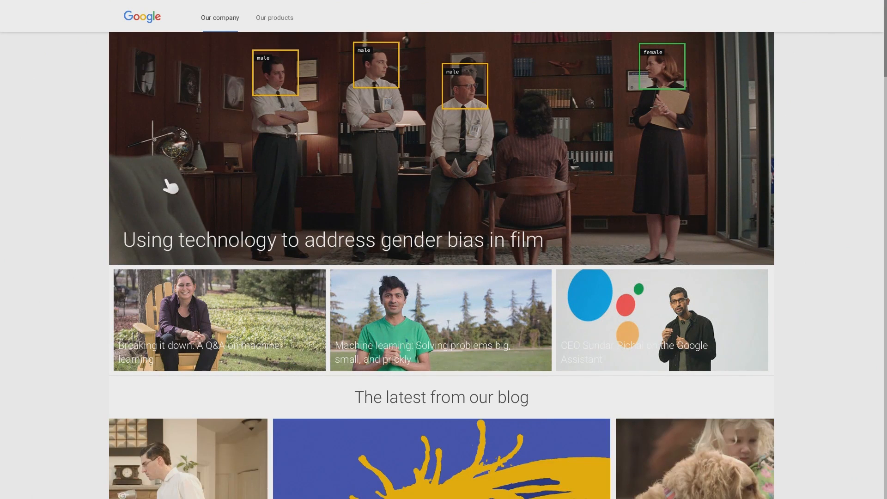
{"action": "scroll", "scroll_direction": "down", "scroll_amount": 3}
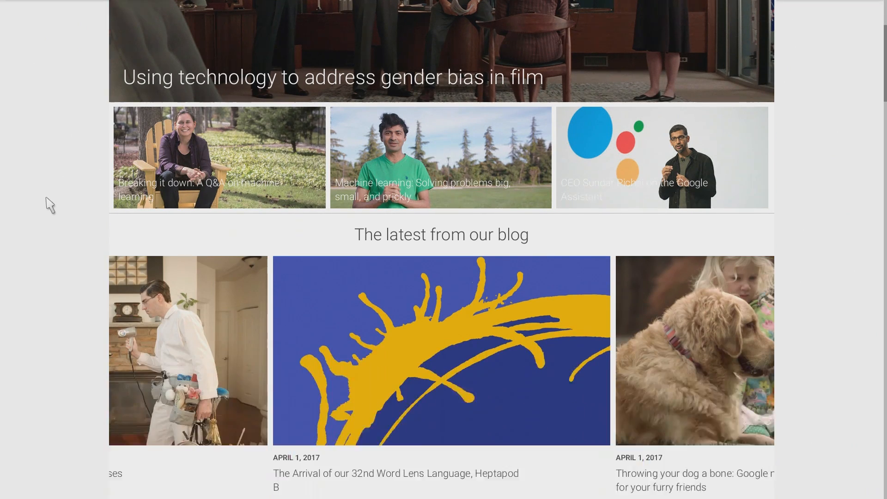
{"action": "scroll", "scroll_direction": "down", "scroll_amount": 3}
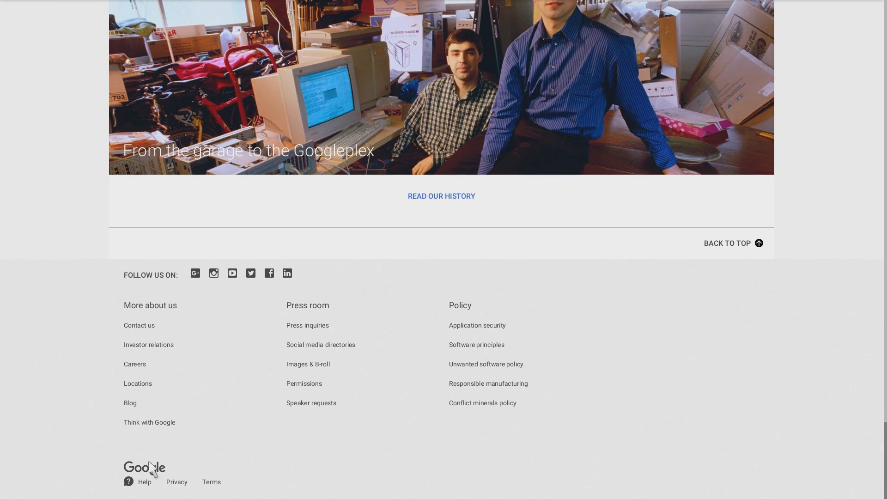
{"action": "left_click", "coordinate": [144, 481]}
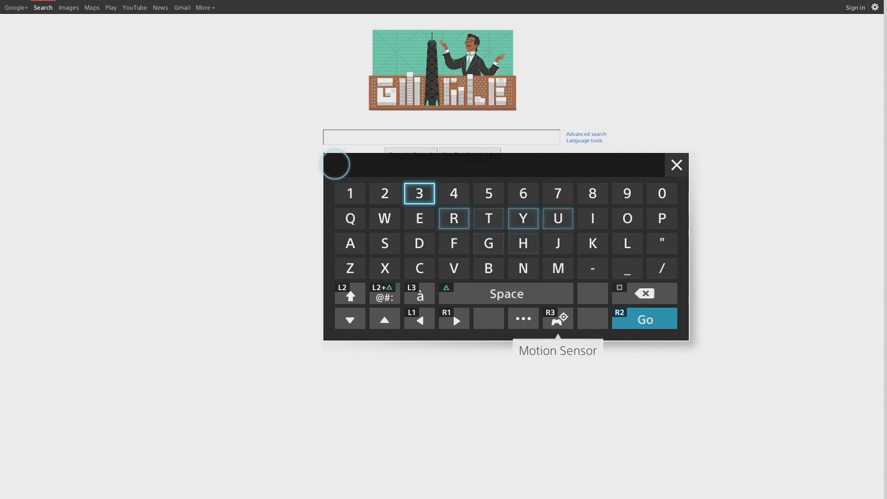
{"action": "mouse_move", "coordinate": [556, 218]}
{"action": "type", "text": "Ps4 p"}
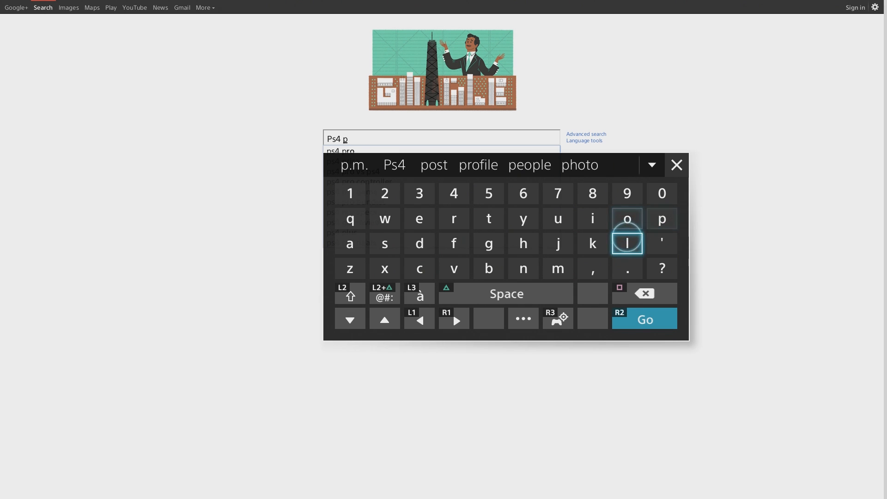
Search Google for 'Ps4 playground' and show the results.
{"action": "left_click", "coordinate": [522, 219]}
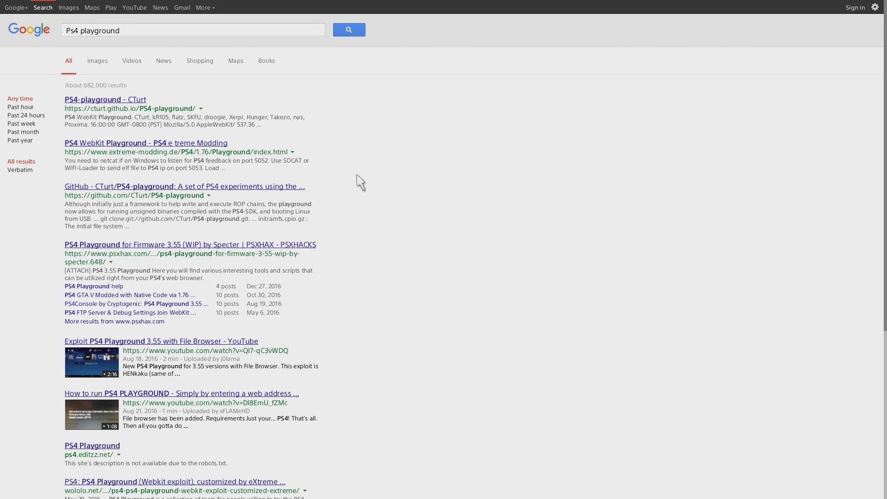
{"action": "mouse_move", "coordinate": [86, 118]}
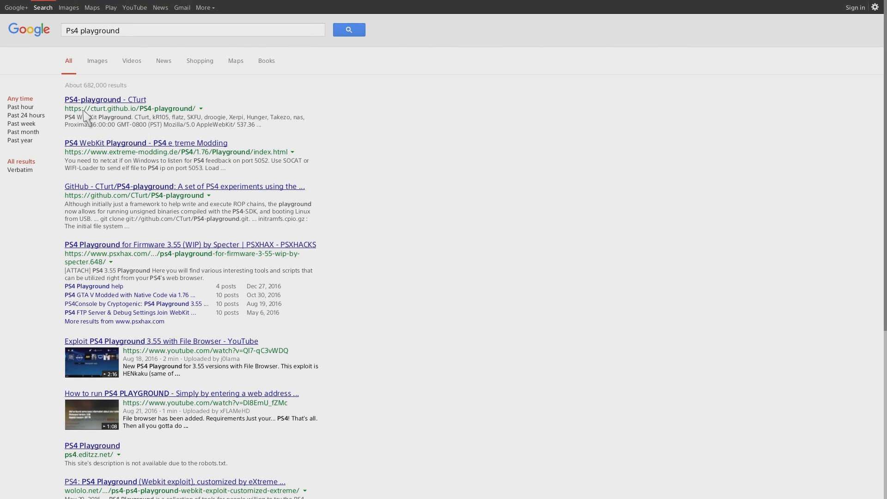
{"action": "mouse_move", "coordinate": [139, 119]}
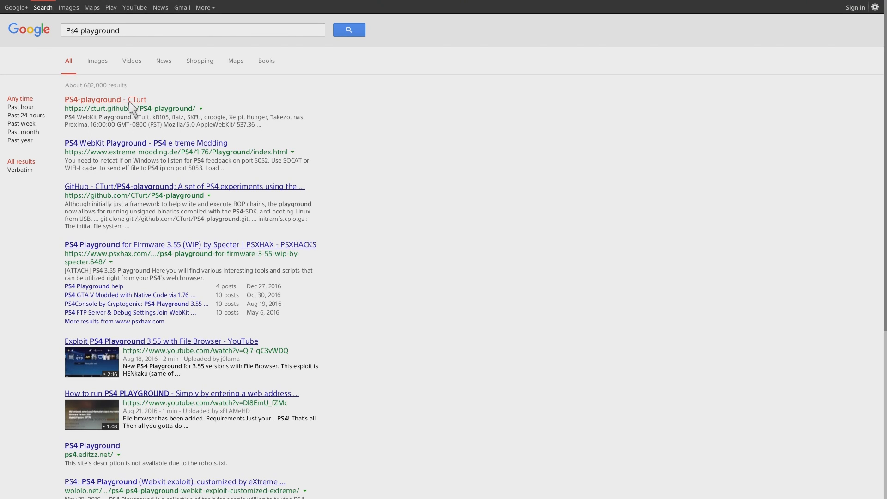
Open CTurt's PS4-playground result and run Go under Code execution.
{"action": "left_click", "coordinate": [104, 100]}
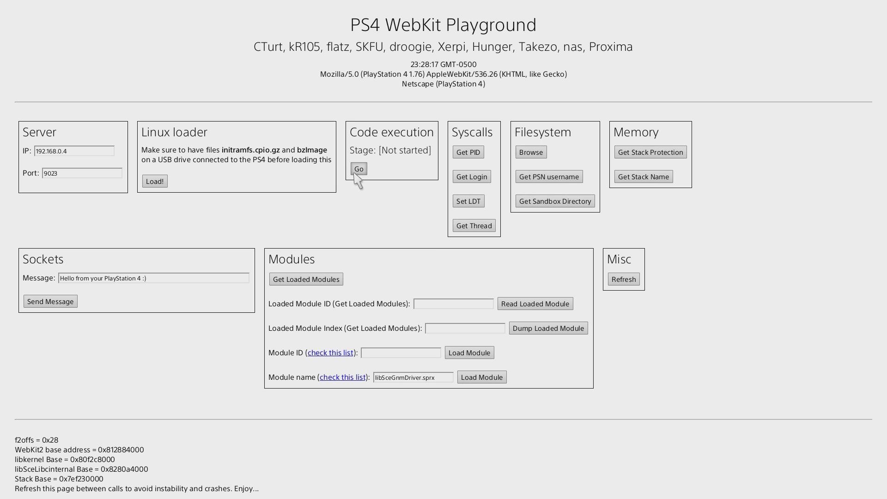
{"action": "left_click", "coordinate": [359, 168]}
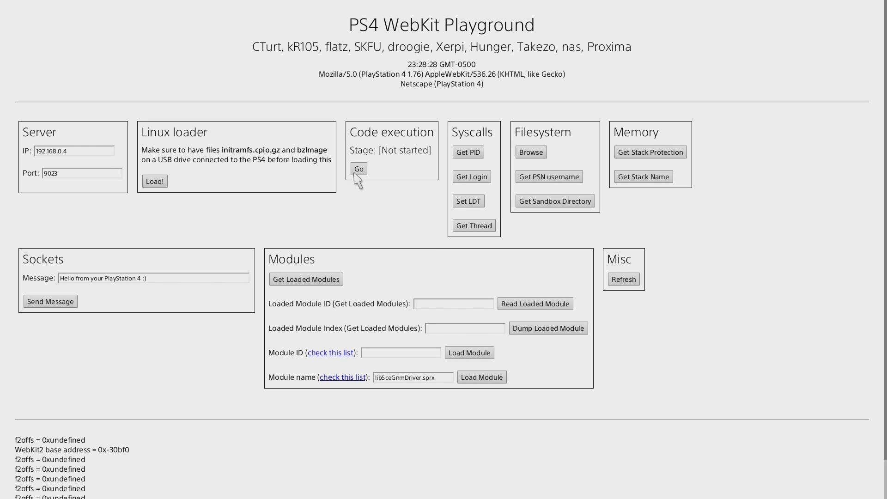
{"action": "mouse_move", "coordinate": [371, 137]}
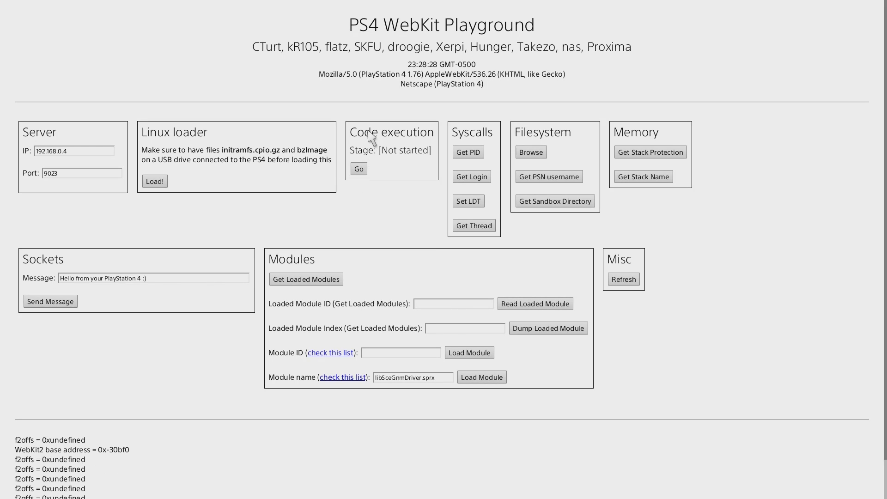
{"action": "mouse_move", "coordinate": [314, 161]}
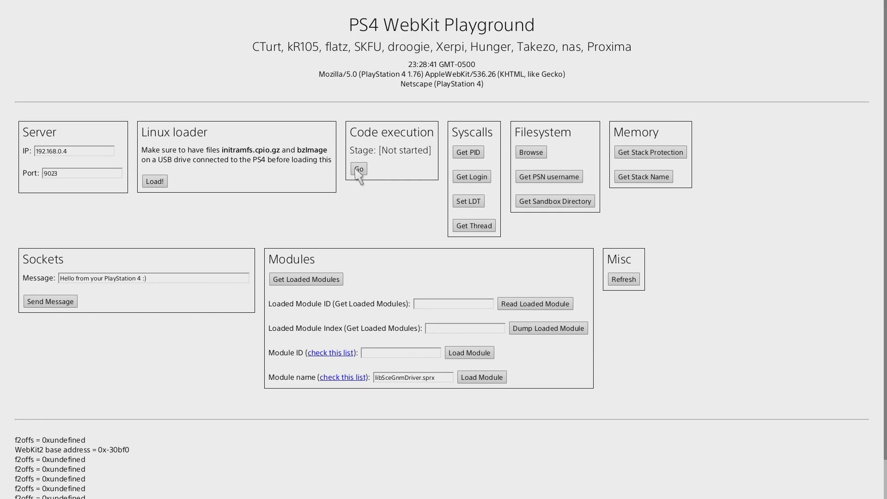
{"action": "mouse_move", "coordinate": [369, 163]}
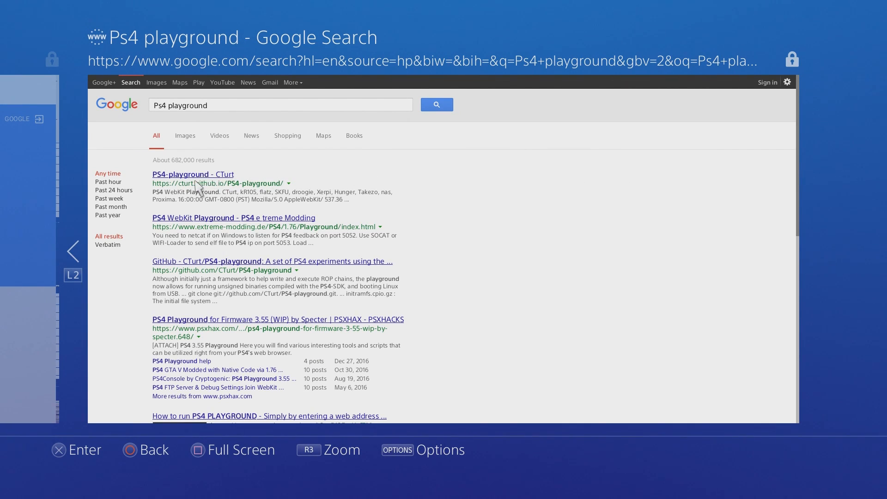
Reopen the PS4-playground page and start code execution until it reads 'Waiting for payload…'.
{"action": "left_click", "coordinate": [192, 174]}
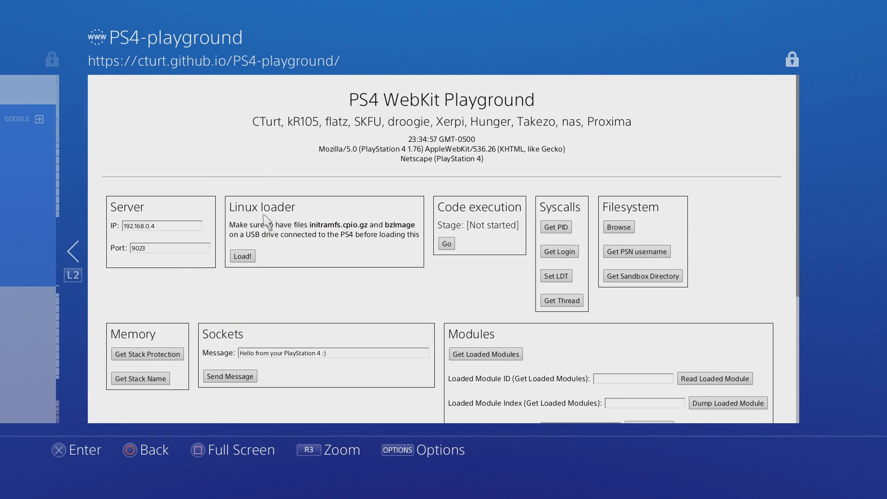
{"action": "left_click", "coordinate": [446, 243]}
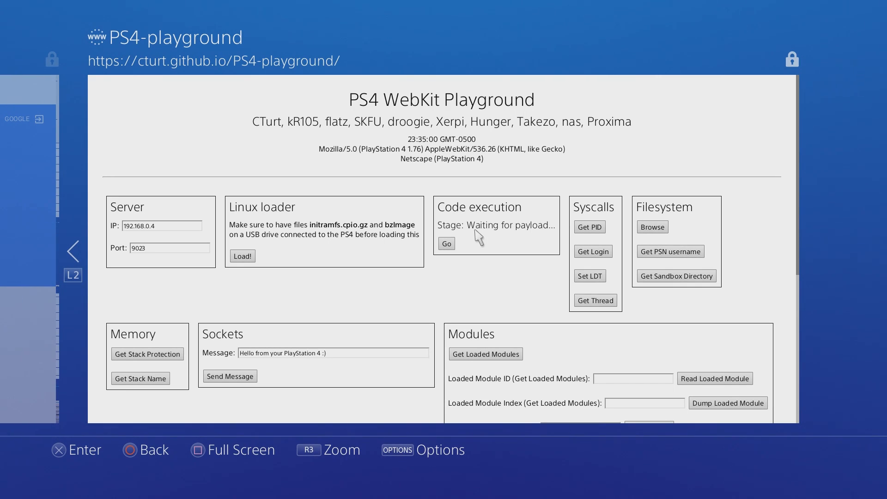
{"action": "mouse_move", "coordinate": [507, 233]}
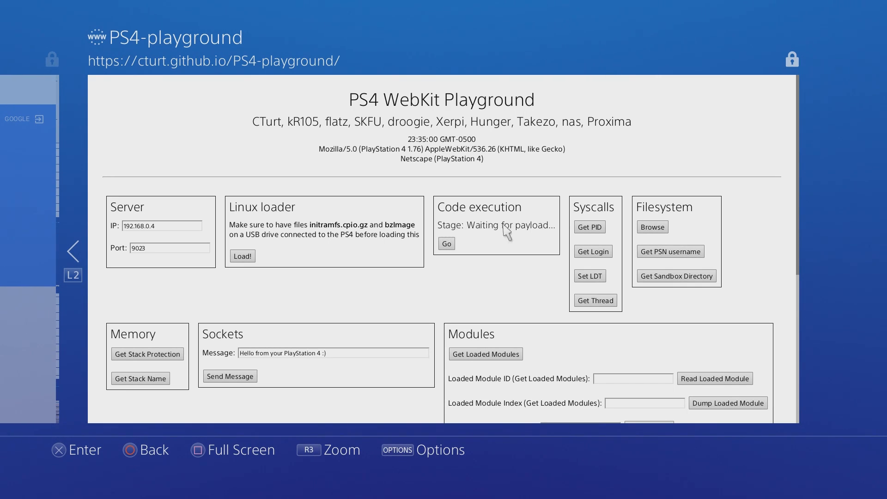
{"action": "mouse_move", "coordinate": [515, 240]}
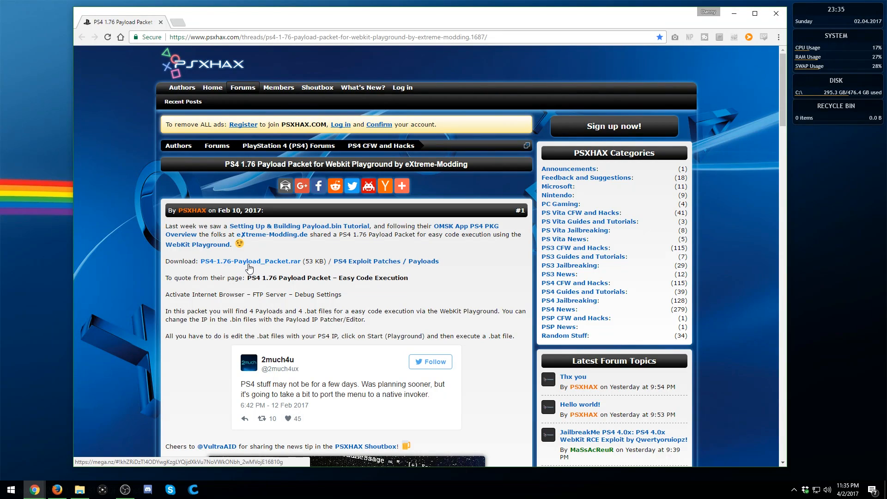
Download PS4-1.76-Payload_Packet.rar from its MEGA page.
{"action": "left_click", "coordinate": [250, 260]}
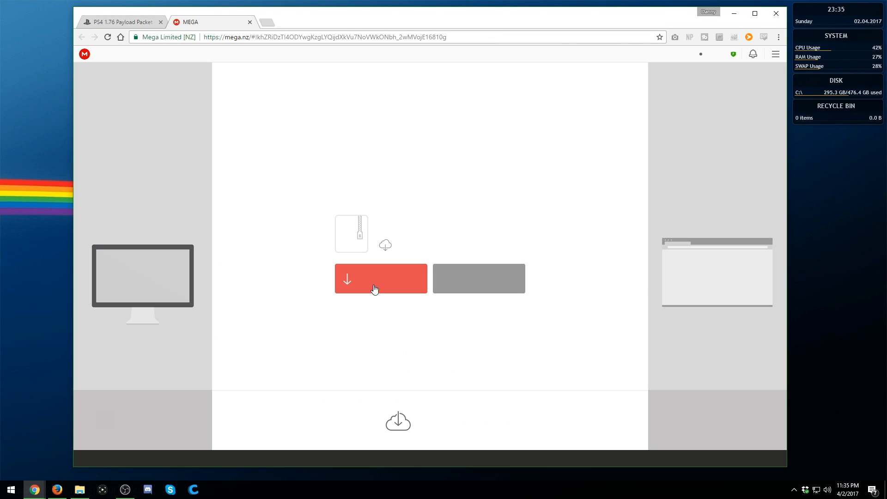
{"action": "left_click", "coordinate": [117, 21]}
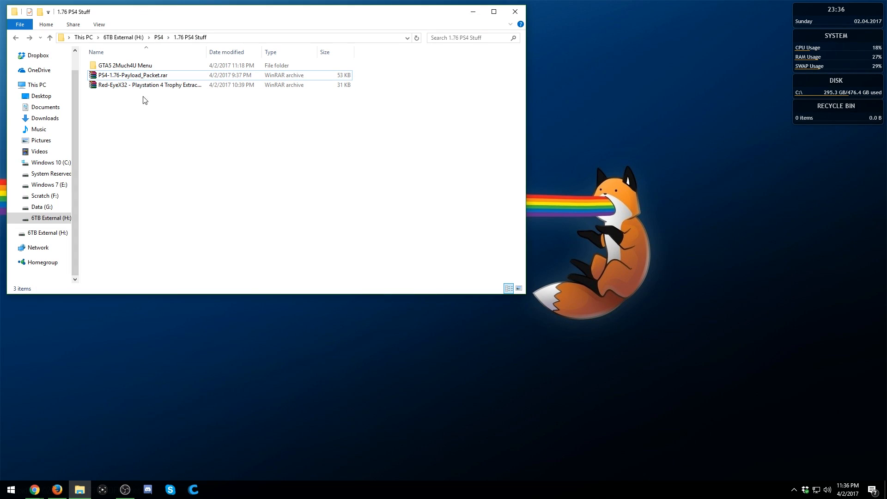
Extract the payload packet and open activate-internet-browser.bat in Notepad++.
{"action": "right_click", "coordinate": [133, 74]}
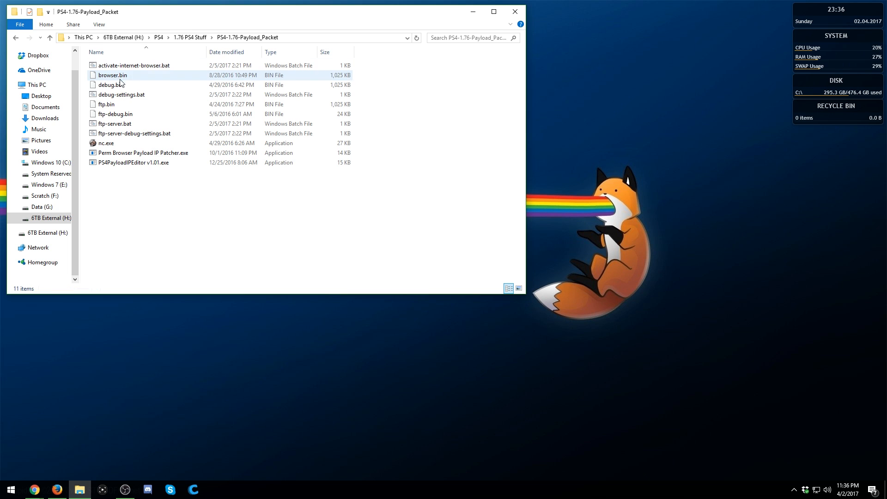
{"action": "left_click", "coordinate": [114, 113]}
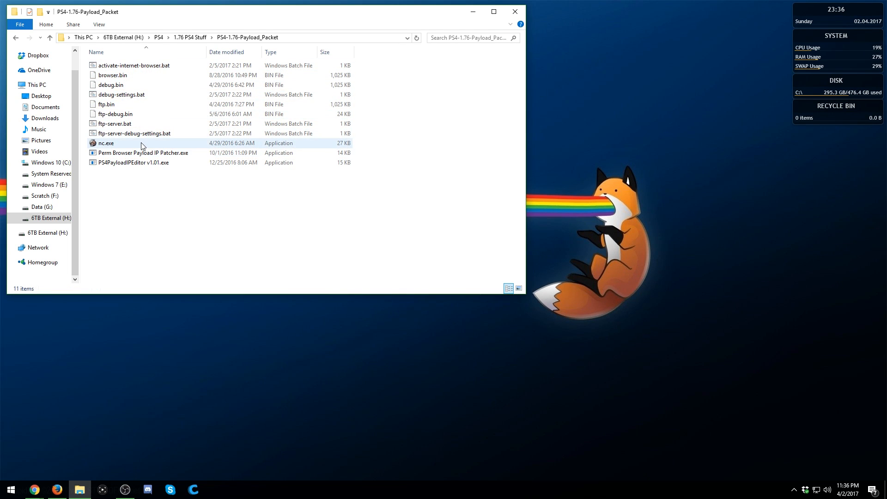
{"action": "left_click", "coordinate": [150, 196]}
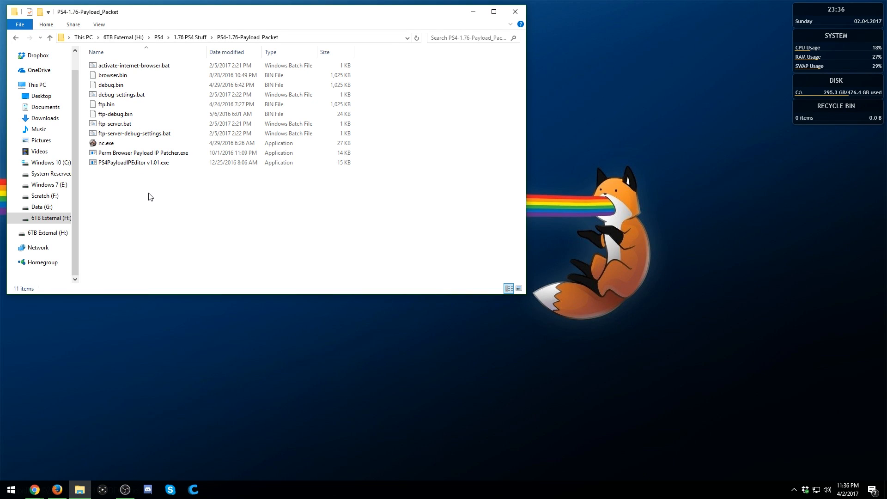
{"action": "left_click", "coordinate": [132, 65]}
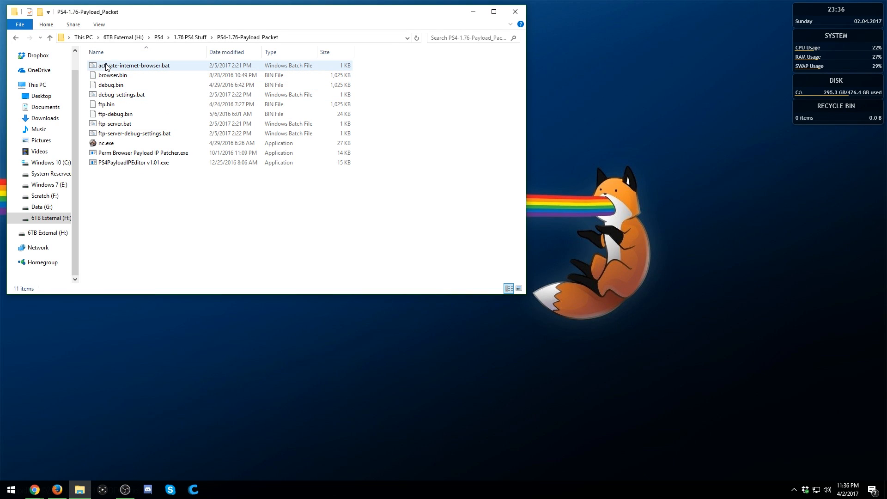
{"action": "left_click", "coordinate": [133, 65]}
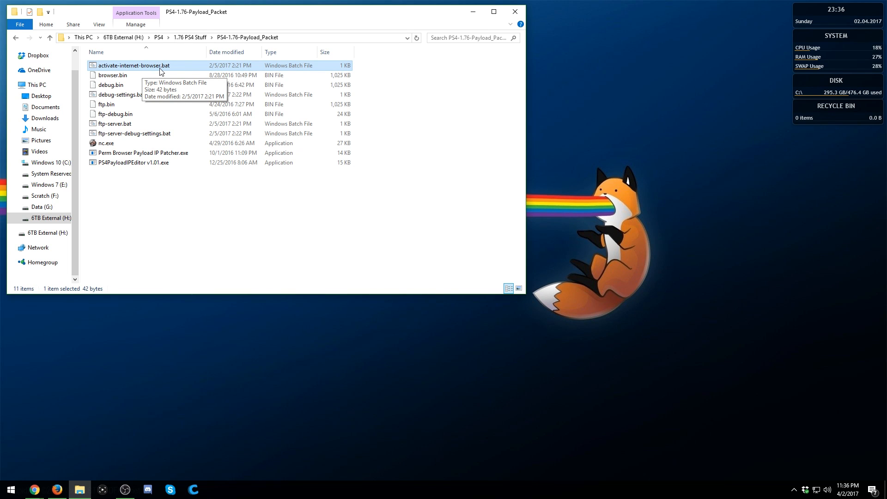
{"action": "right_click", "coordinate": [133, 65]}
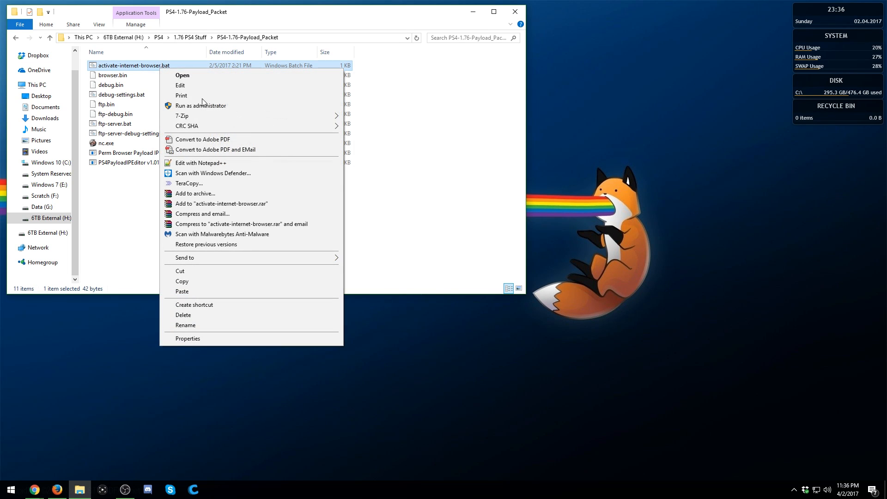
{"action": "left_click", "coordinate": [200, 162]}
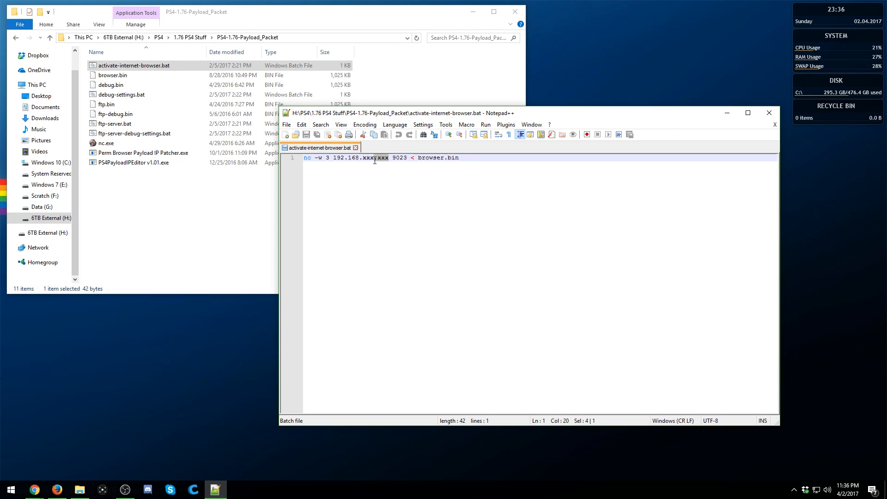
Set the browser payload file's IP to 192.168.1.157 and open the remaining batch files.
{"action": "double_click", "coordinate": [370, 157]}
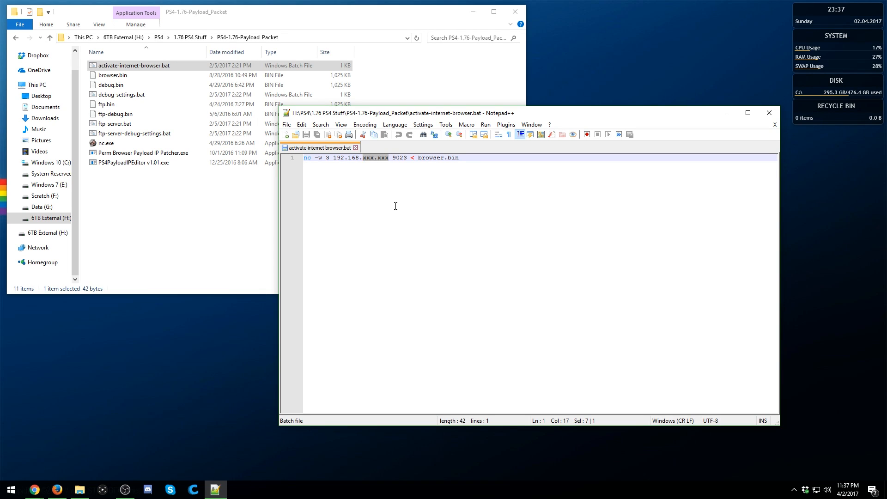
{"action": "type", "text": "1.157"}
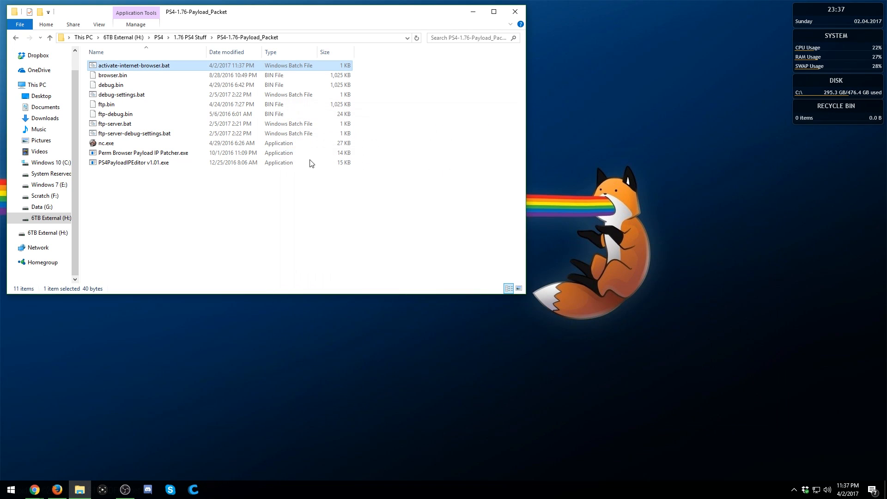
{"action": "mouse_move", "coordinate": [132, 94]}
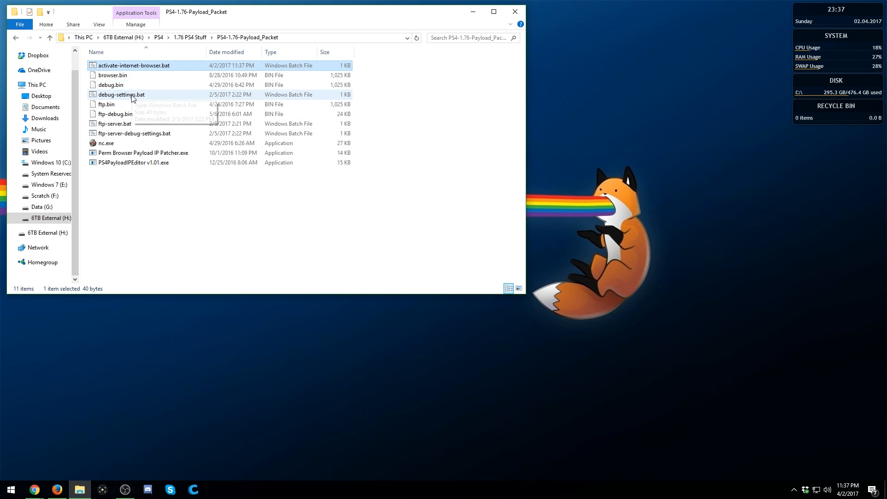
{"action": "right_click", "coordinate": [133, 65]}
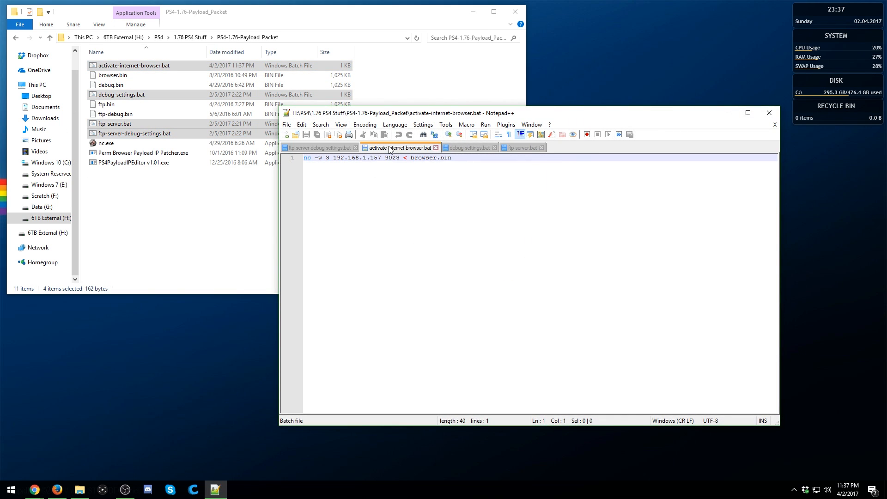
{"action": "double_click", "coordinate": [355, 157]}
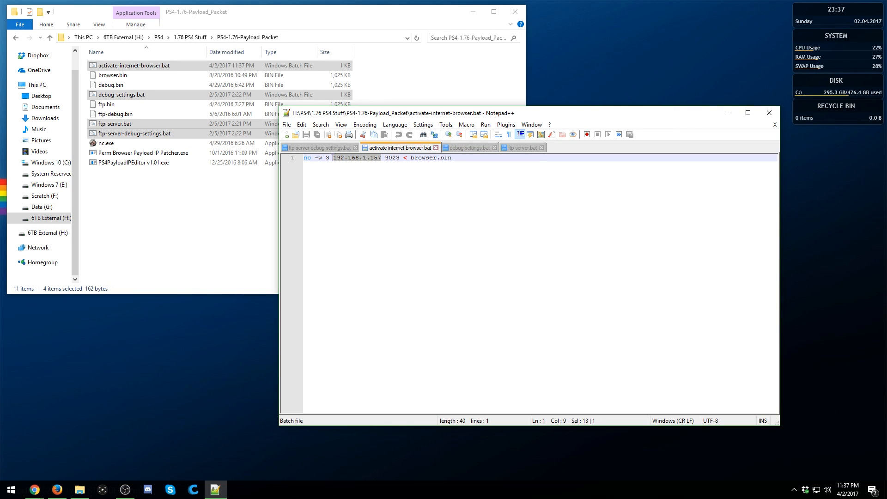
Put 192.168.1.157 into debug-settings.bat and ftp-server.bat and save.
{"action": "left_click", "coordinate": [318, 148]}
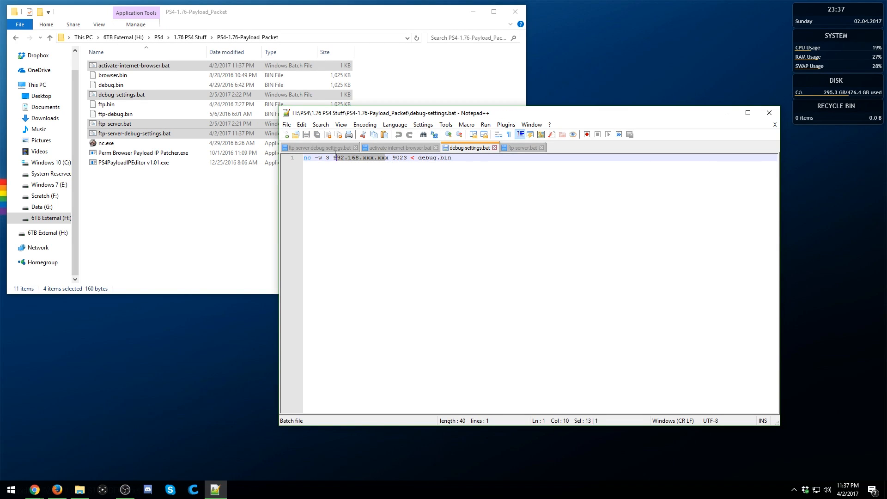
{"action": "type", "text": "192.168.1.157"}
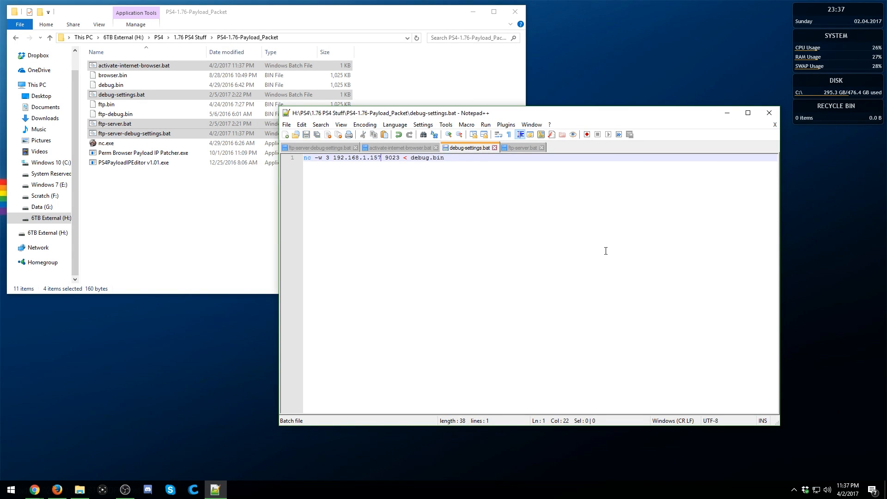
{"action": "left_click", "coordinate": [521, 147]}
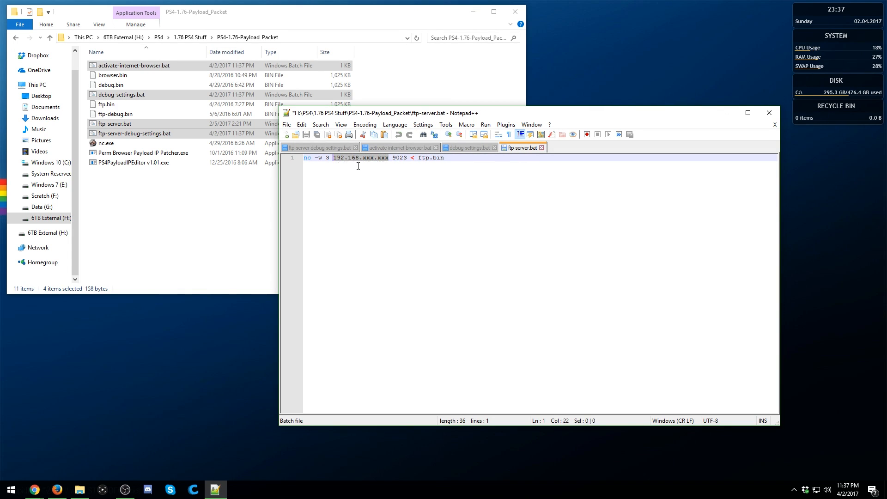
{"action": "type", "text": "192.168.1.157"}
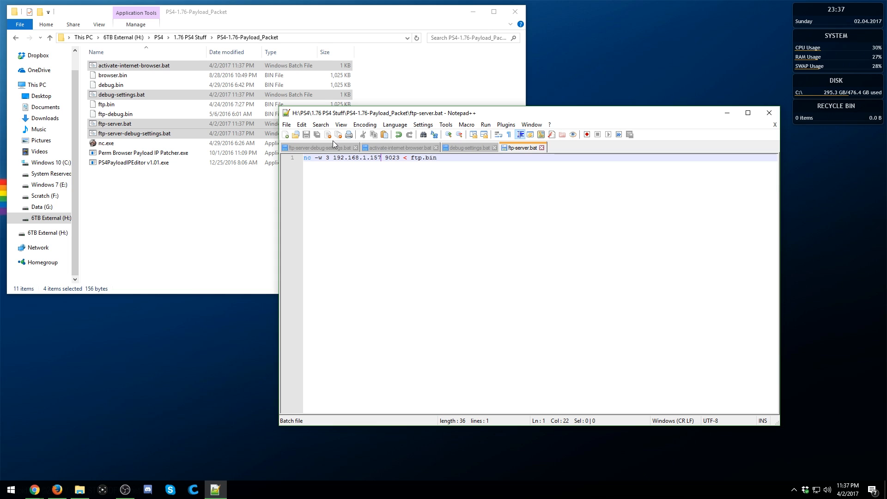
{"action": "left_click", "coordinate": [285, 134]}
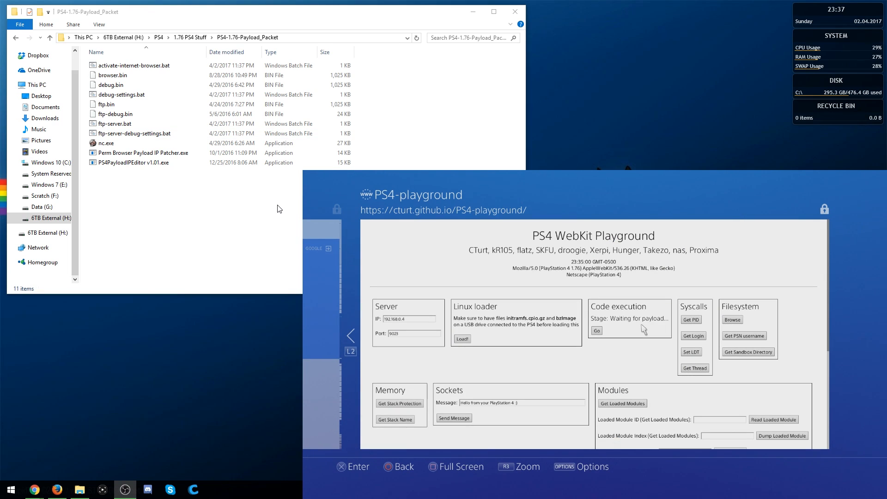
Run activate-internet-browser.bat from the payload packet folder so the Playground reports Stage: Executing.
{"action": "left_click", "coordinate": [113, 75]}
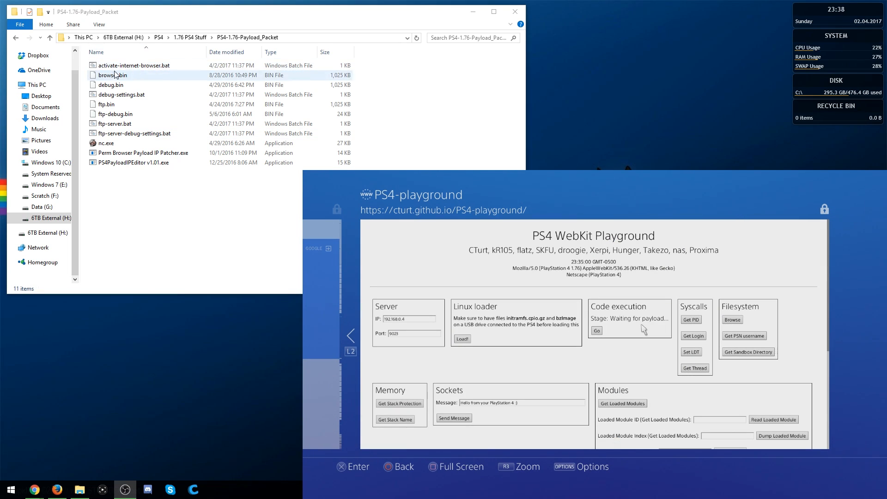
{"action": "left_click", "coordinate": [133, 65]}
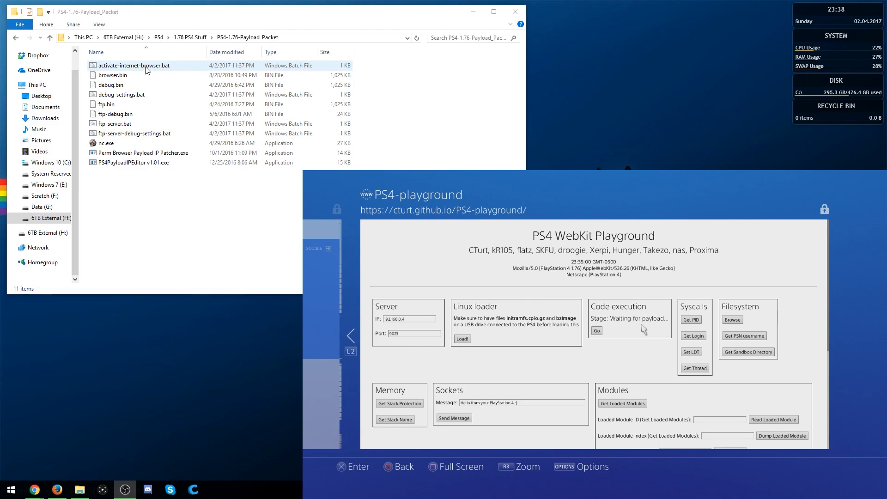
{"action": "double_click", "coordinate": [133, 64]}
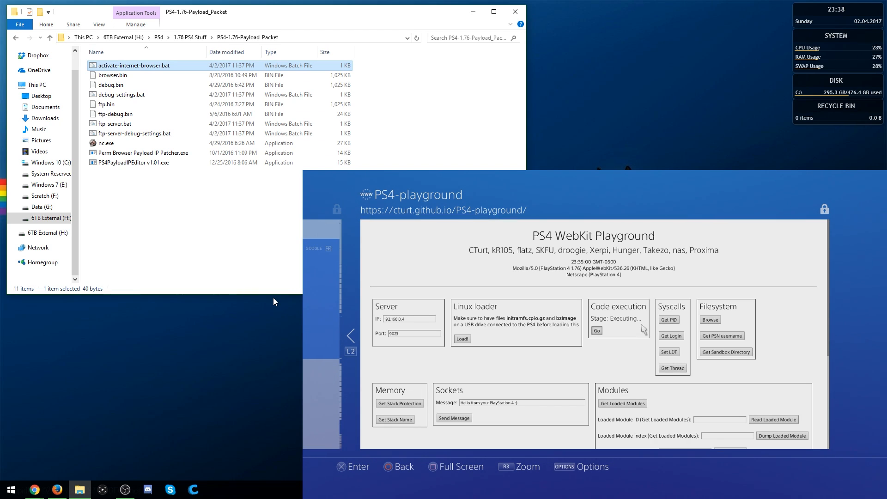
{"action": "mouse_move", "coordinate": [184, 254]}
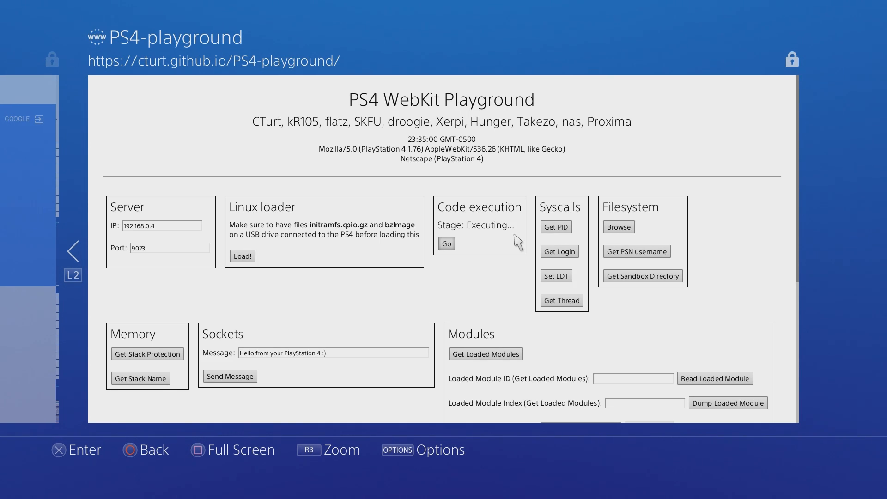
{"action": "left_click", "coordinate": [446, 243]}
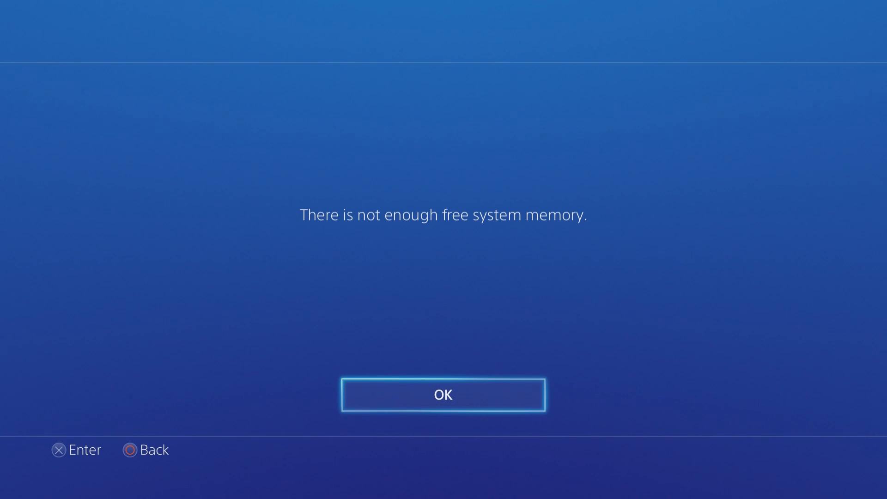
Dismiss the memory error, search Google for Ps4 playground and open the PS4-playground result.
{"action": "left_click", "coordinate": [442, 394]}
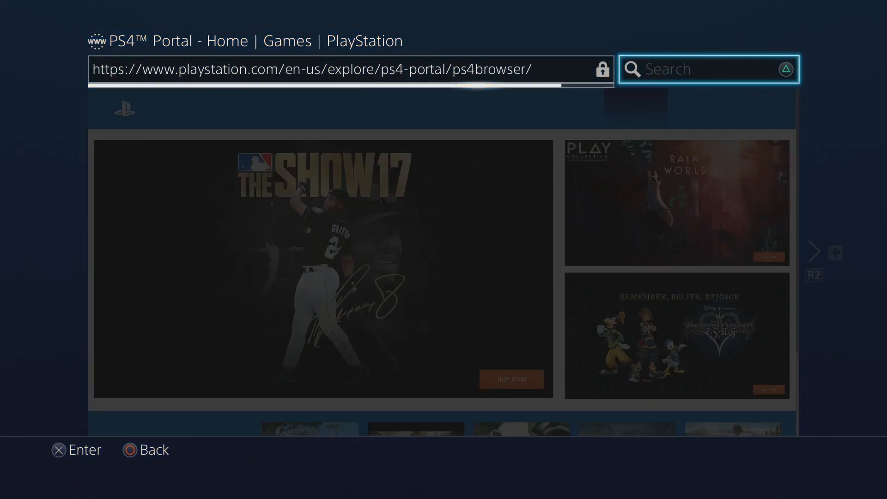
{"action": "left_click", "coordinate": [706, 70]}
{"action": "type", "text": "Ps4 playground"}
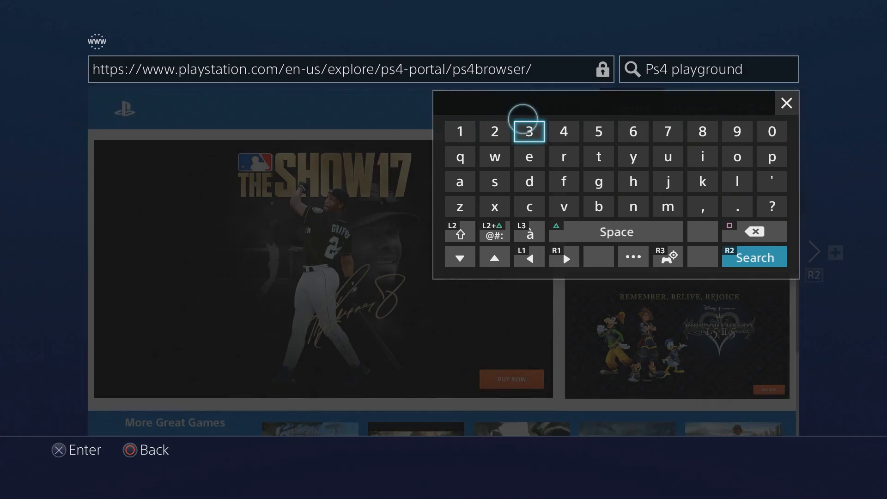
{"action": "left_click", "coordinate": [754, 257]}
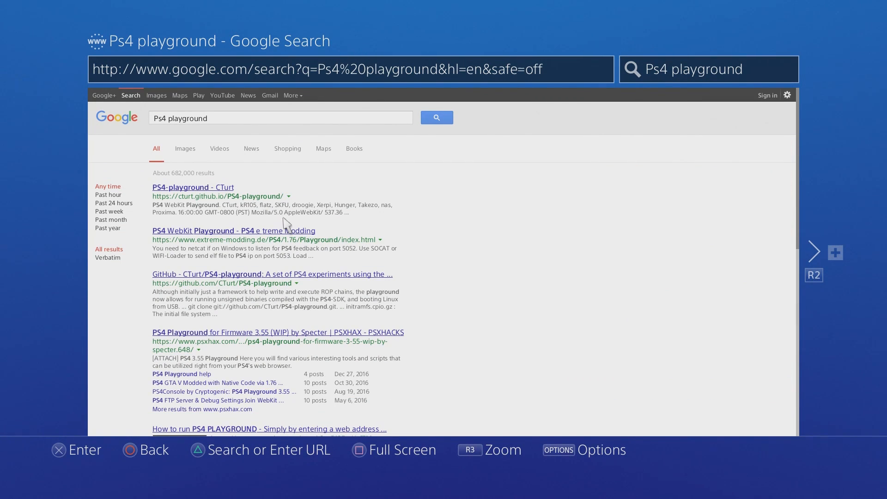
{"action": "left_click", "coordinate": [192, 188]}
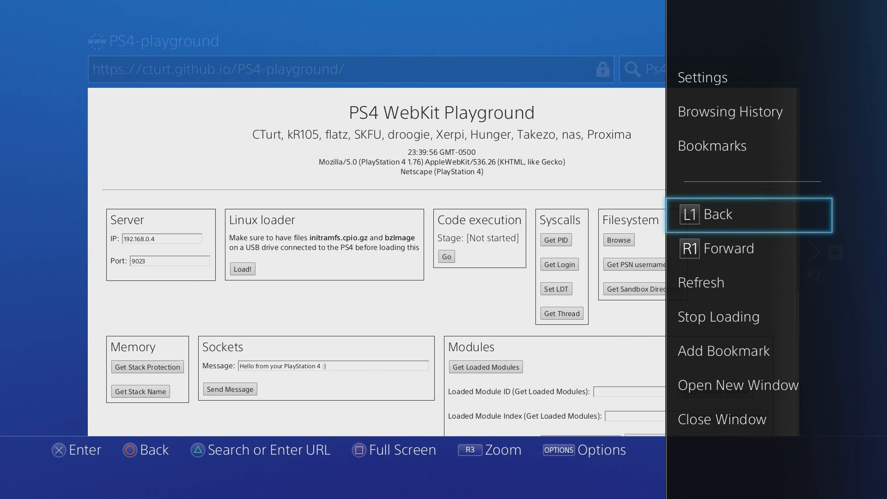
Add a bookmark for the current PS4-playground page and confirm it.
{"action": "left_click", "coordinate": [723, 351]}
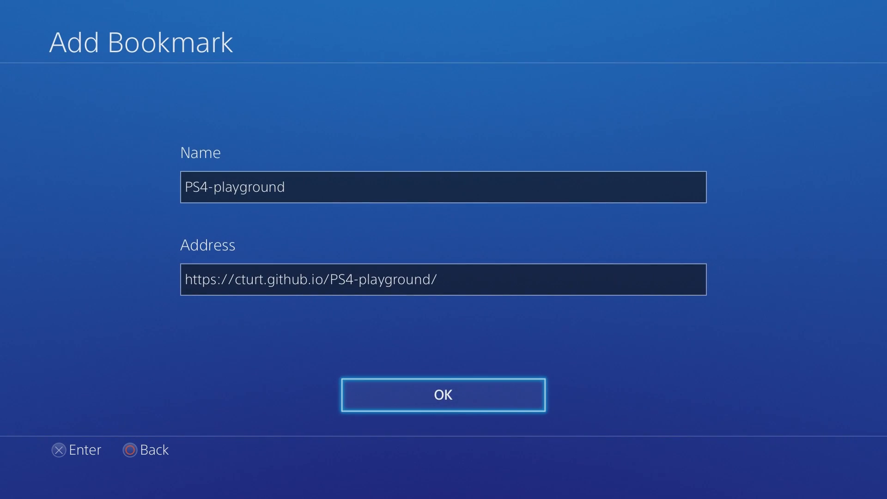
{"action": "left_click", "coordinate": [442, 395]}
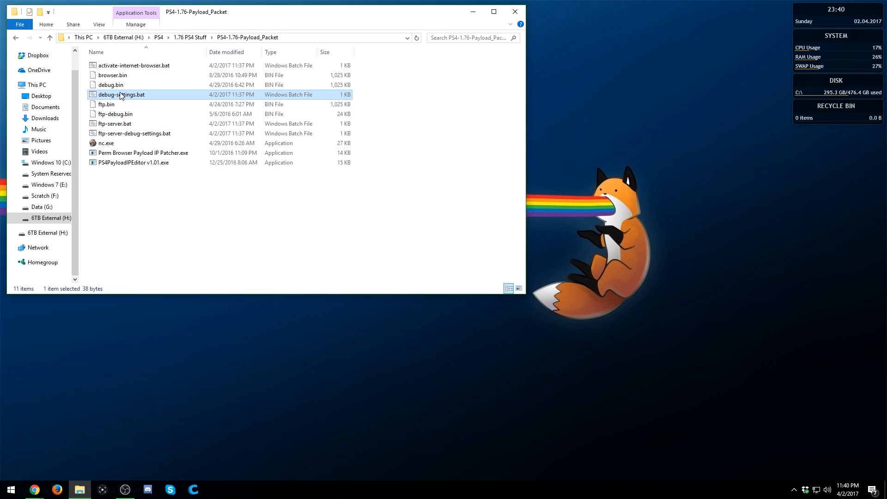
Duplicate ftp-server.bat as ftp-server_2.bat and open the copy in Notepad++.
{"action": "left_click", "coordinate": [133, 162]}
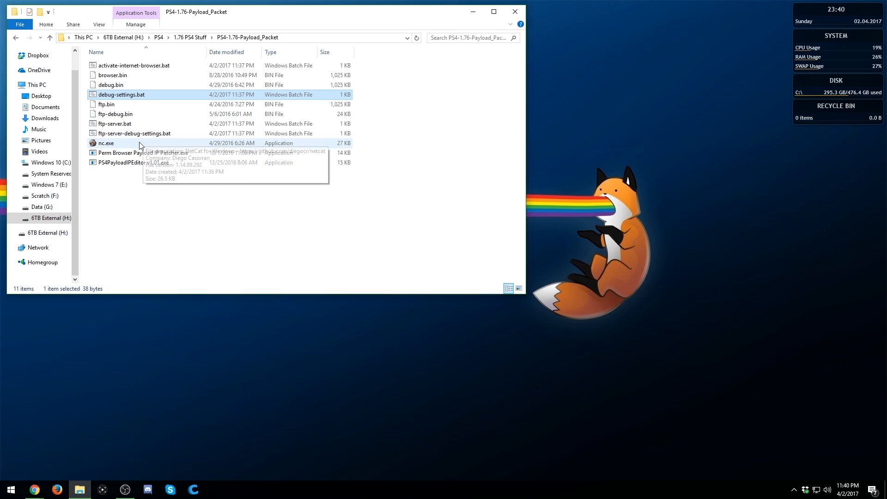
{"action": "left_click", "coordinate": [105, 142]}
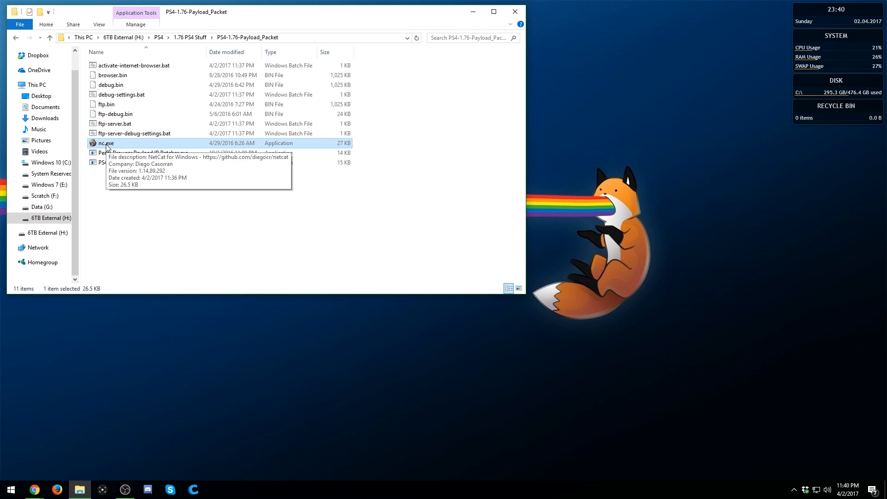
{"action": "left_click", "coordinate": [114, 123]}
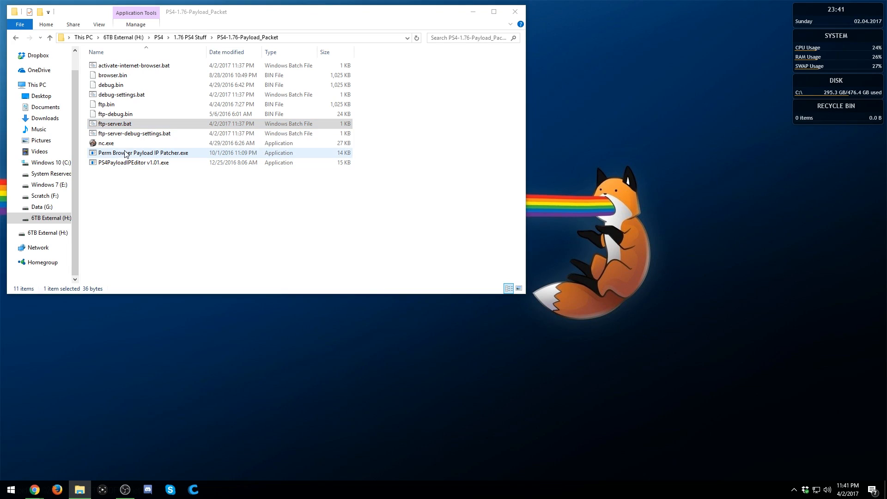
{"action": "right_click", "coordinate": [113, 133]}
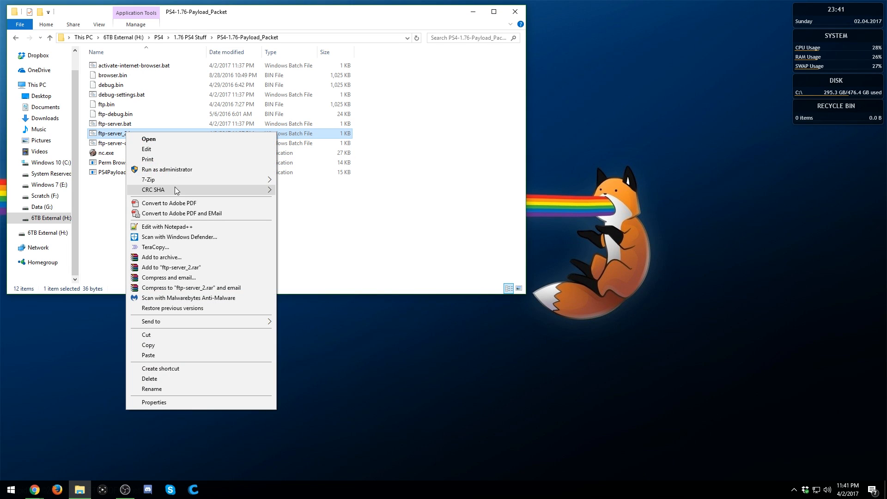
{"action": "left_click", "coordinate": [168, 227]}
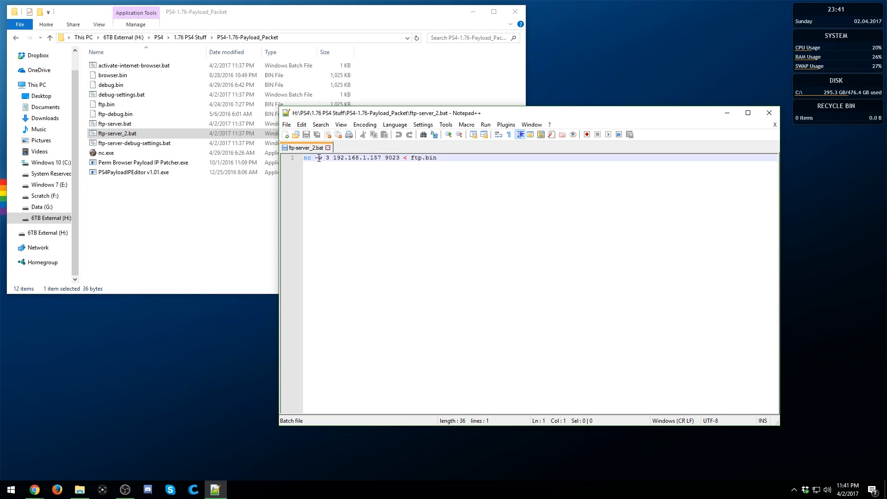
Replace ftp with payload in the ftp-server_2.bat command line and save the file.
{"action": "left_click_drag", "start_coordinate": [328, 157], "coordinate": [437, 157]}
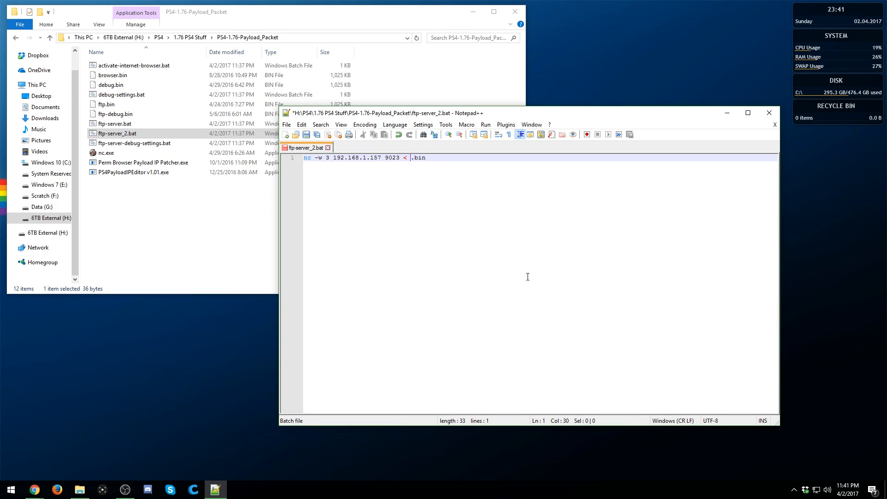
{"action": "type", "text": "payload"}
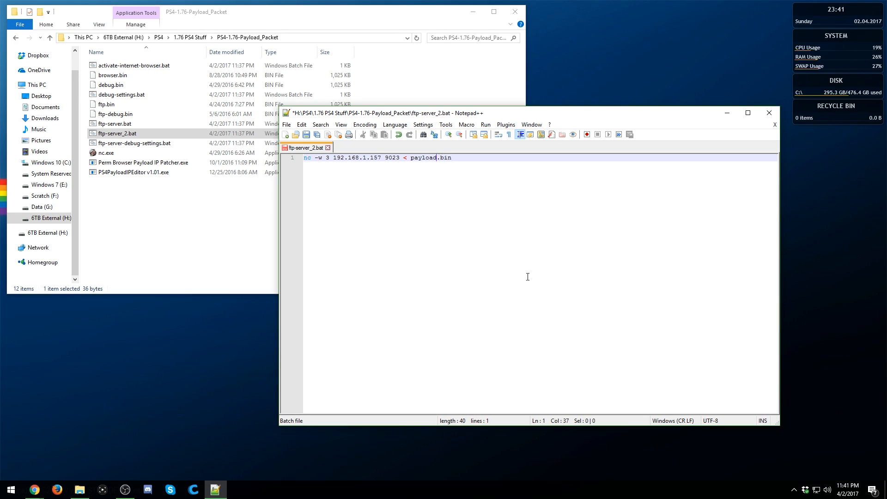
{"action": "key", "text": "ctrl+s"}
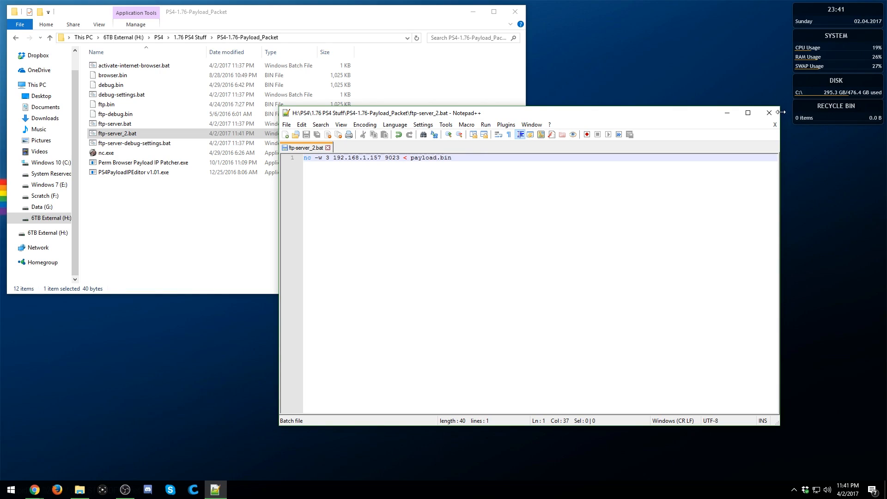
{"action": "mouse_move", "coordinate": [769, 113]}
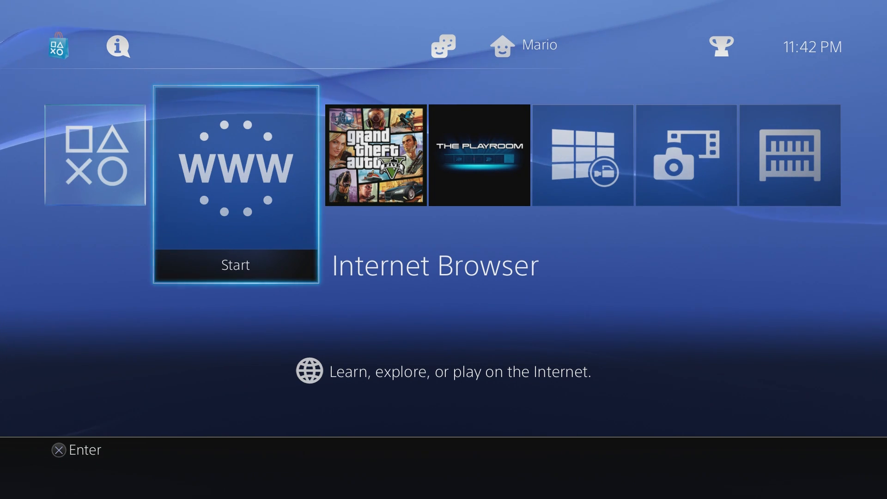
Move the home-screen highlight from Internet Browser to the Grand Theft Auto V tile.
{"action": "key", "text": "Right"}
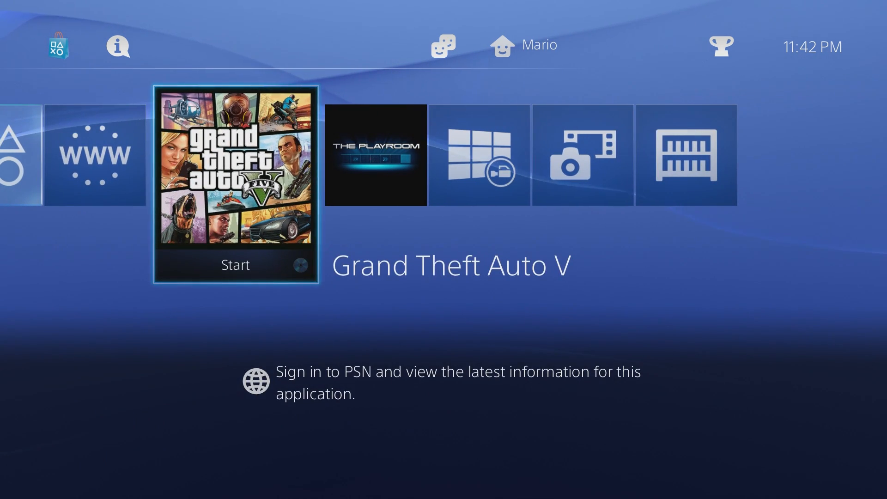